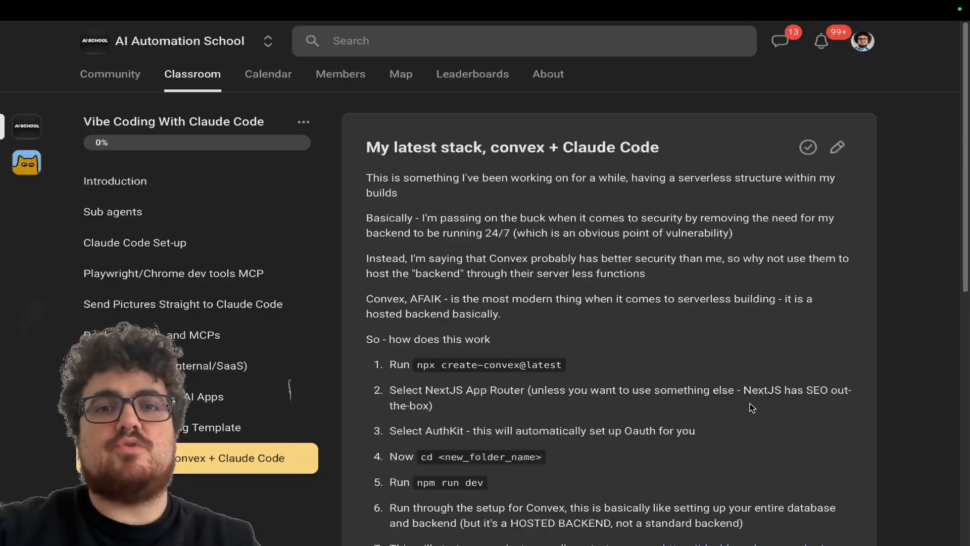
Switch to GitHub and open the claude-code-skills-stripe repository from your Repositories list
scroll(down, 3)
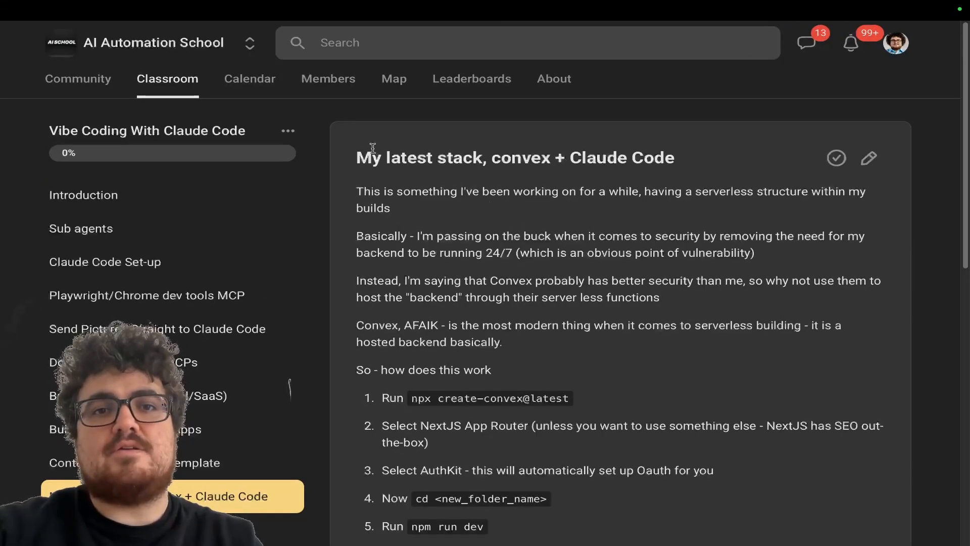
mouse_move(707, 180)
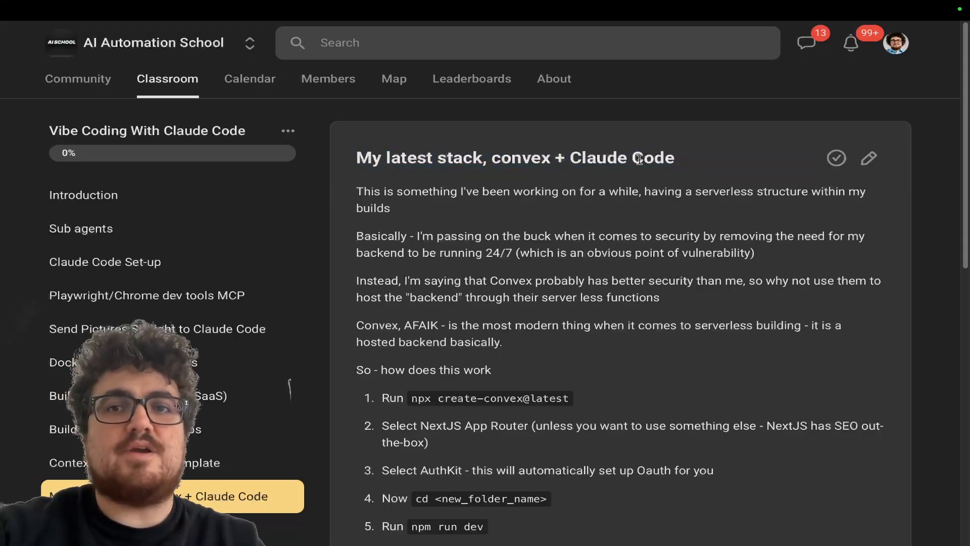
scroll(up, 3)
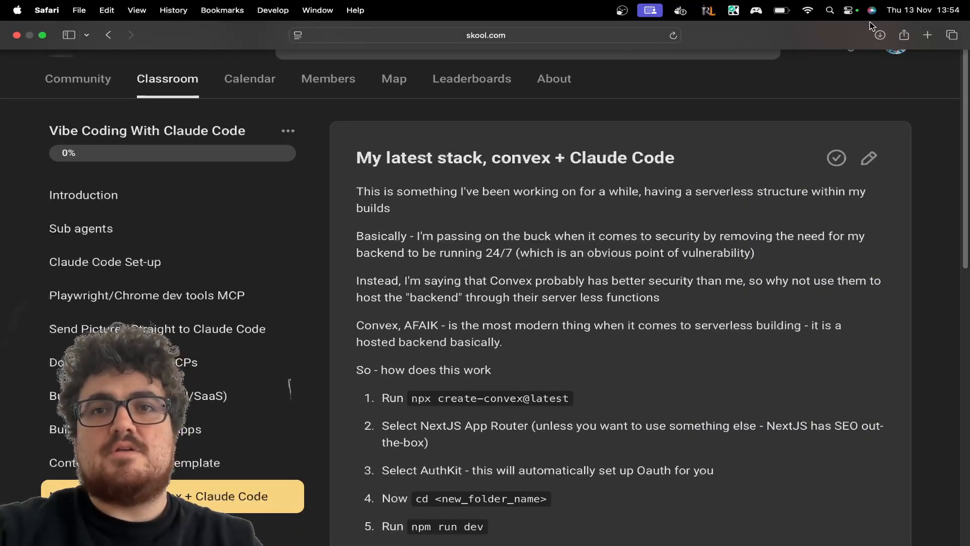
click(927, 34)
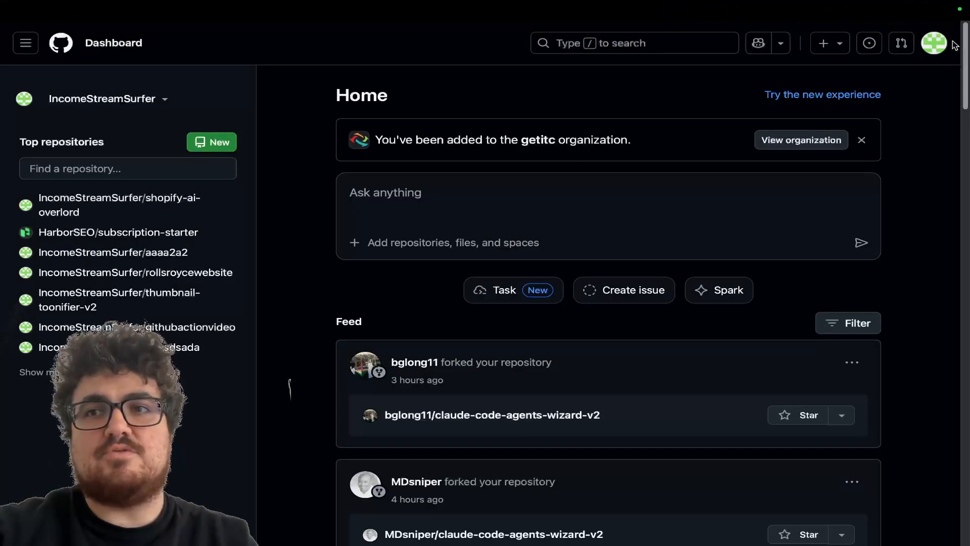
click(934, 42)
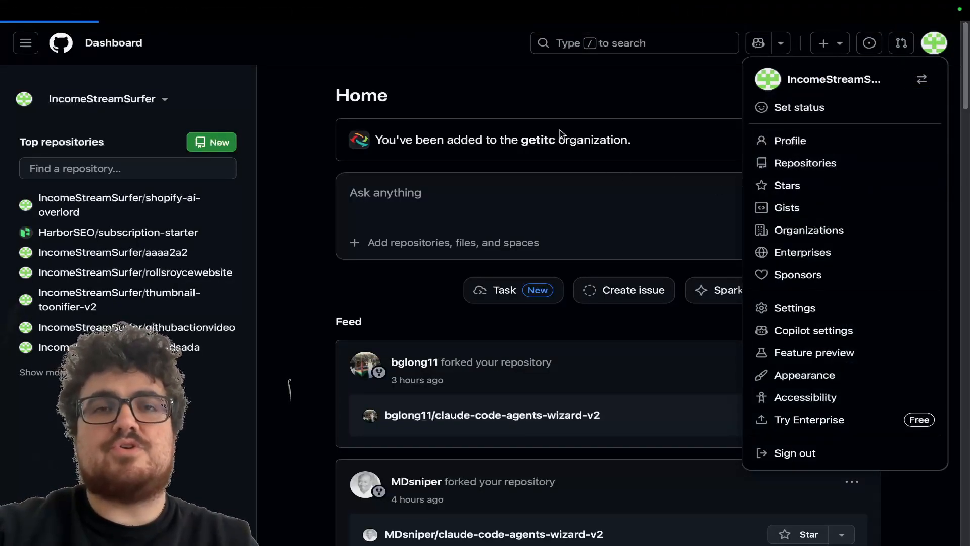
click(805, 162)
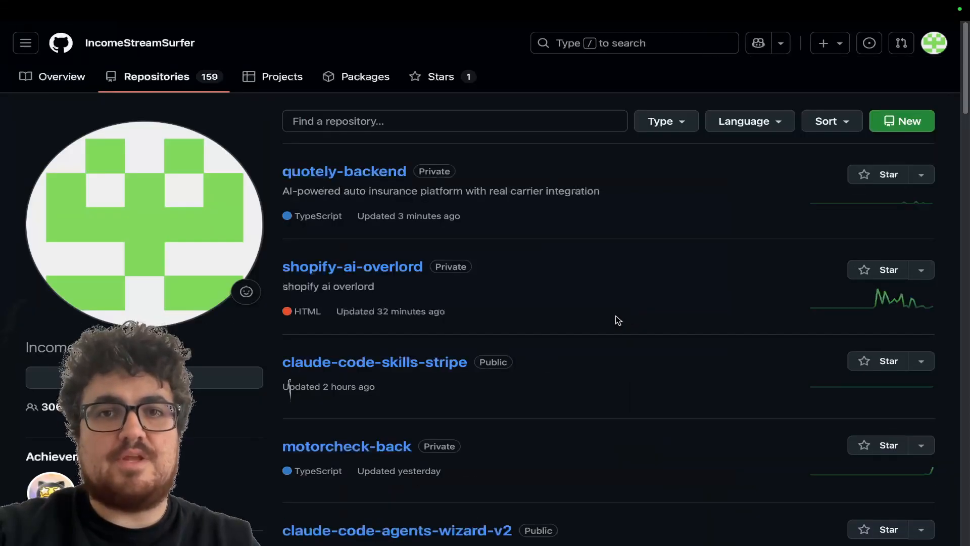
scroll(down, 3)
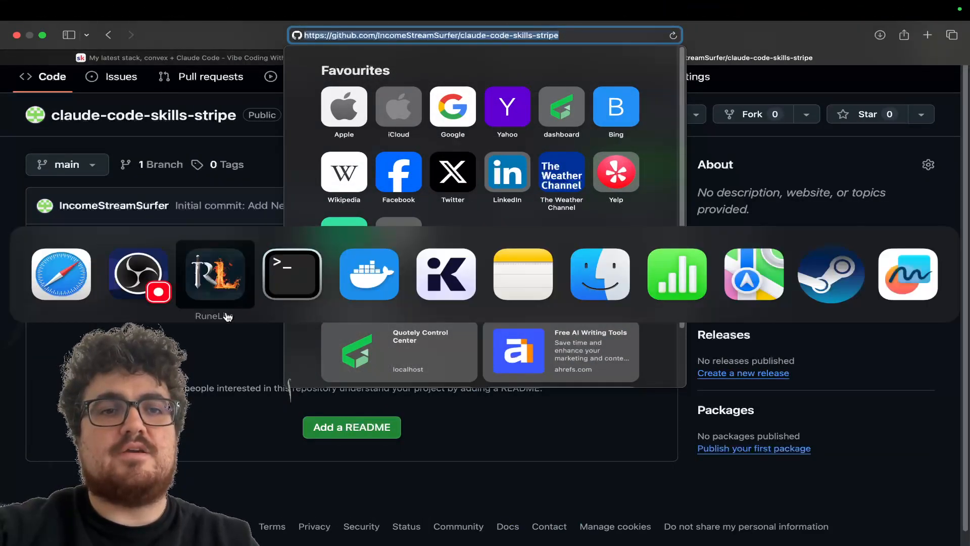
Git clone the claude-code-skills-stripe repository into the current folder, then return to Safari
click(292, 274)
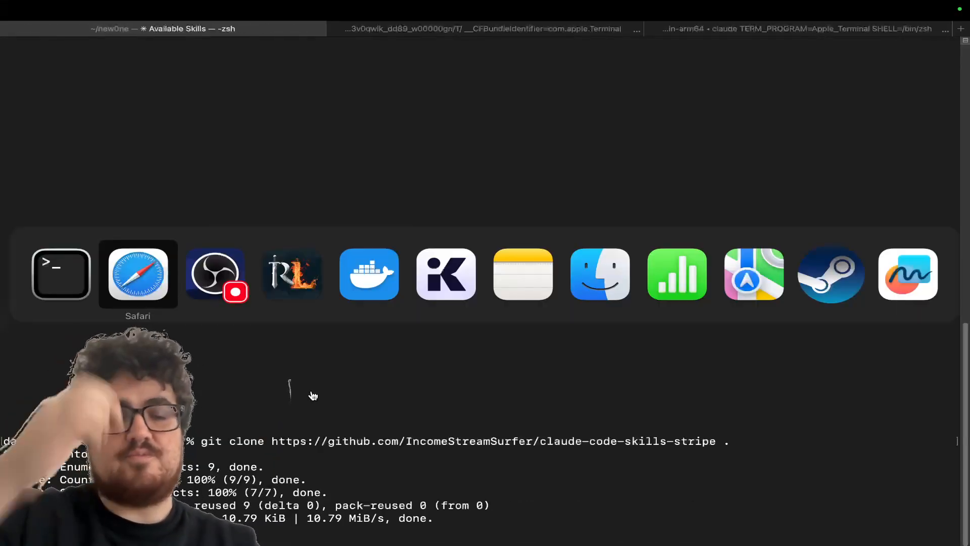
click(137, 274)
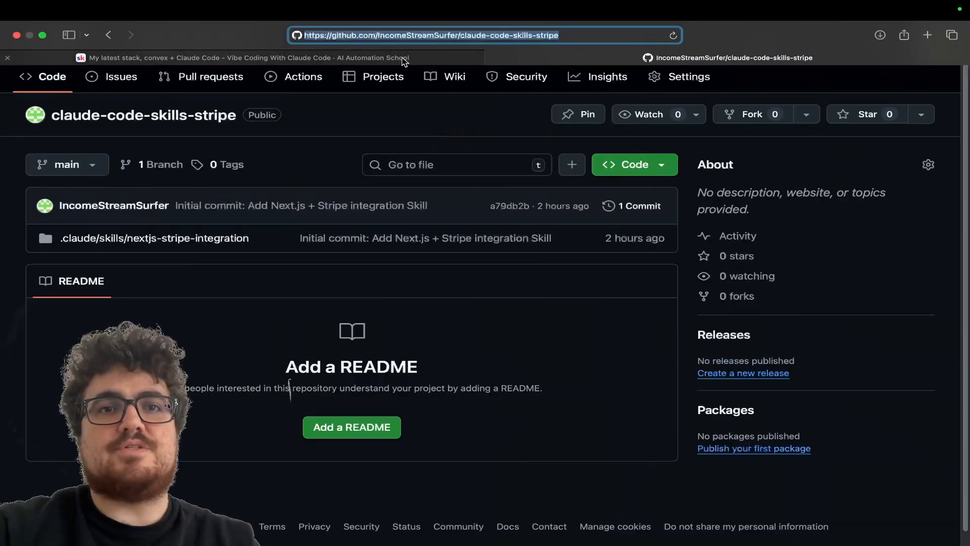
Return to the Skool Convex + Claude Code lesson and scroll to its numbered setup steps
click(244, 58)
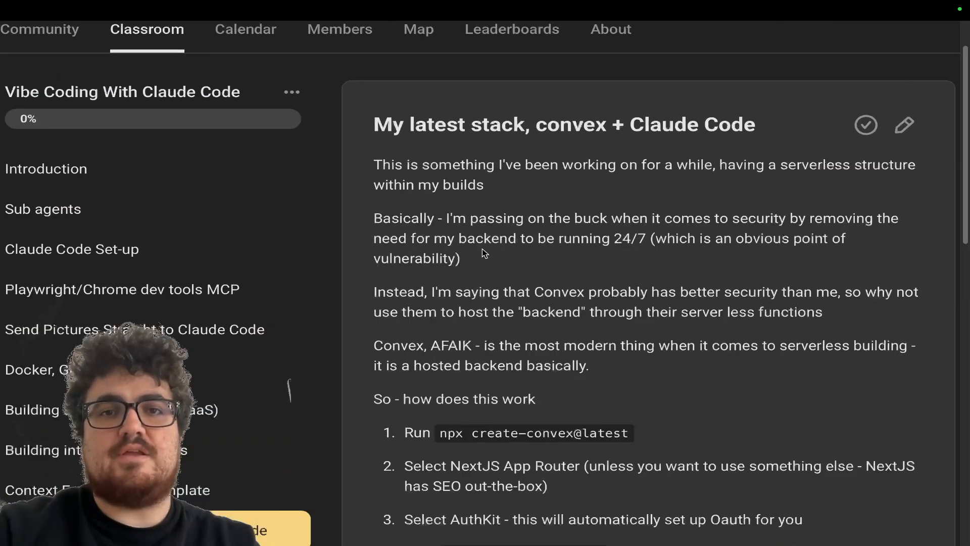
scroll(up, 3)
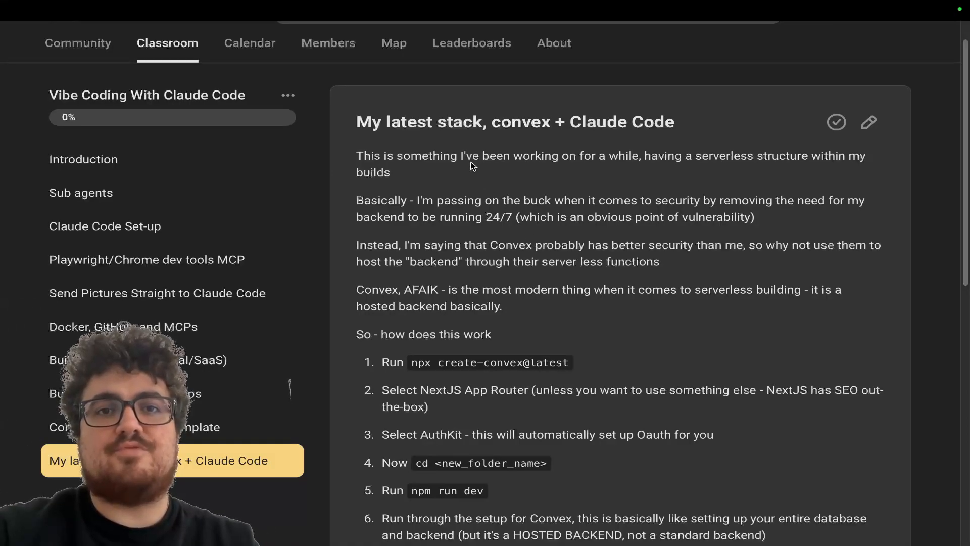
scroll(down, 3)
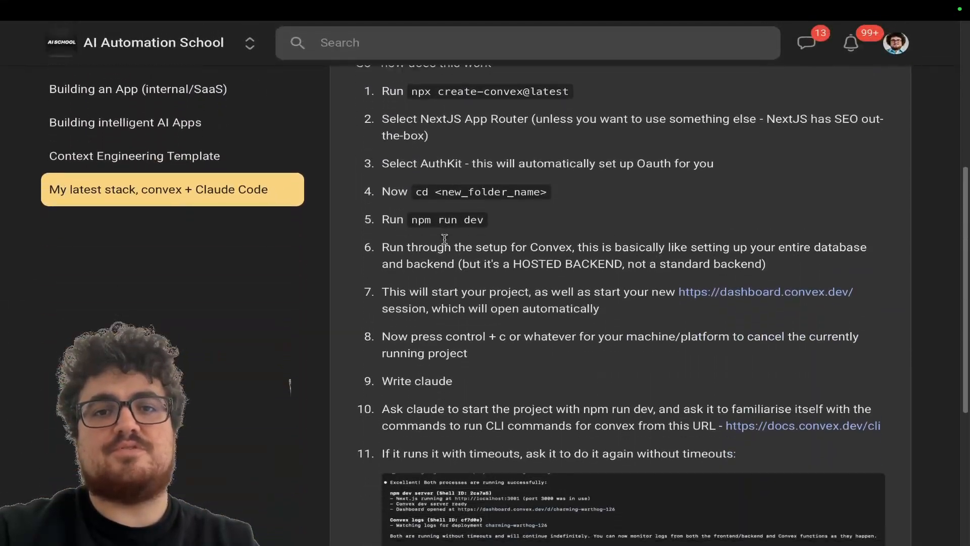
scroll(up, 3)
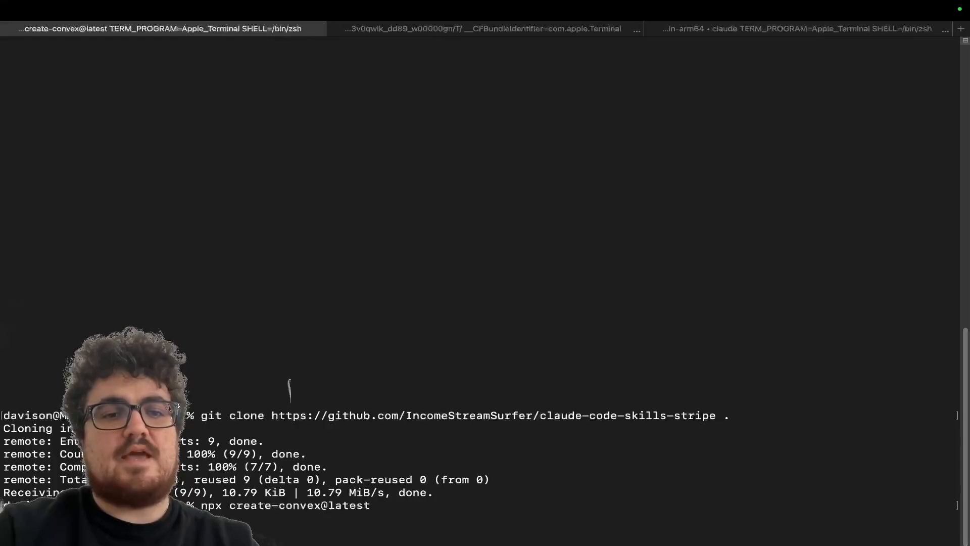
Run npx create-convex@latest, choosing Next.js App Router and AuthKit authentication
key(Return)
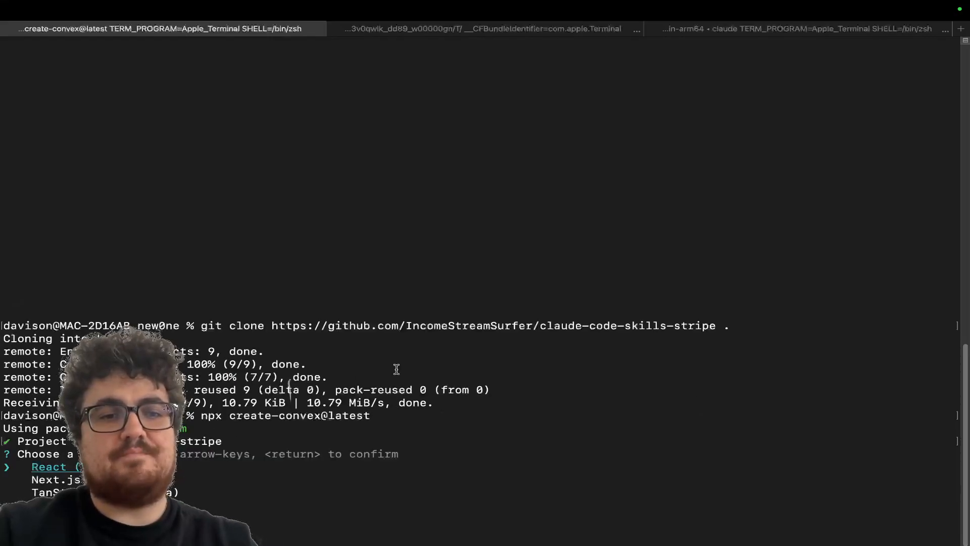
key(Return)
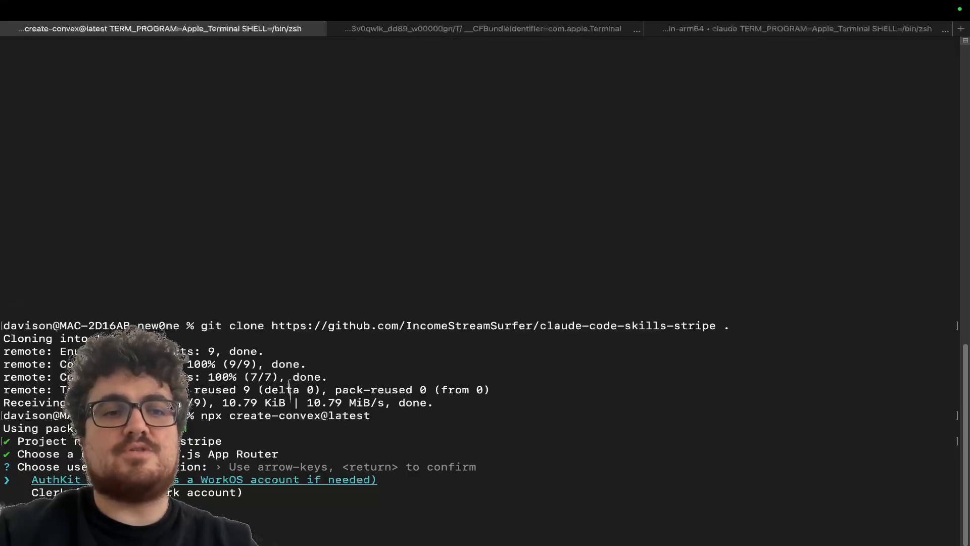
key(Return)
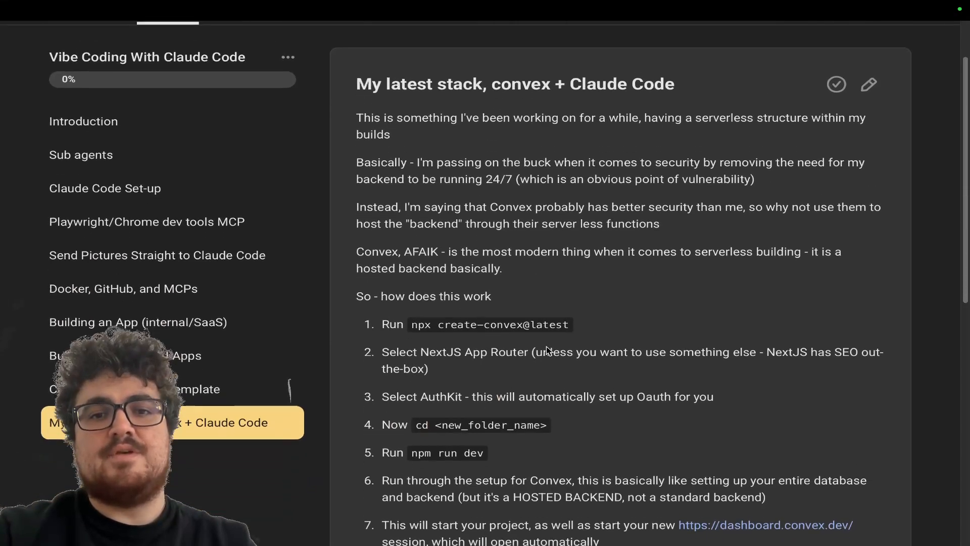
scroll(down, 3)
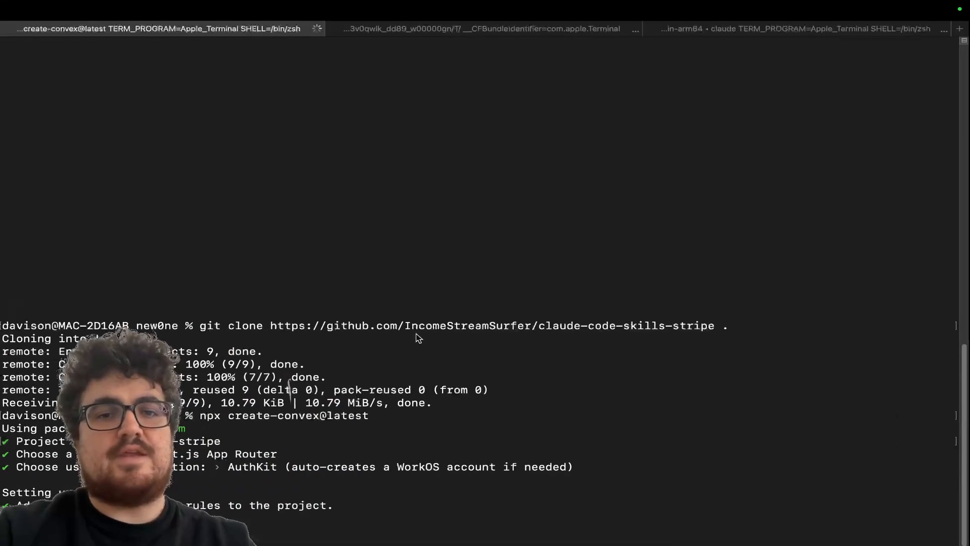
mouse_move(549, 206)
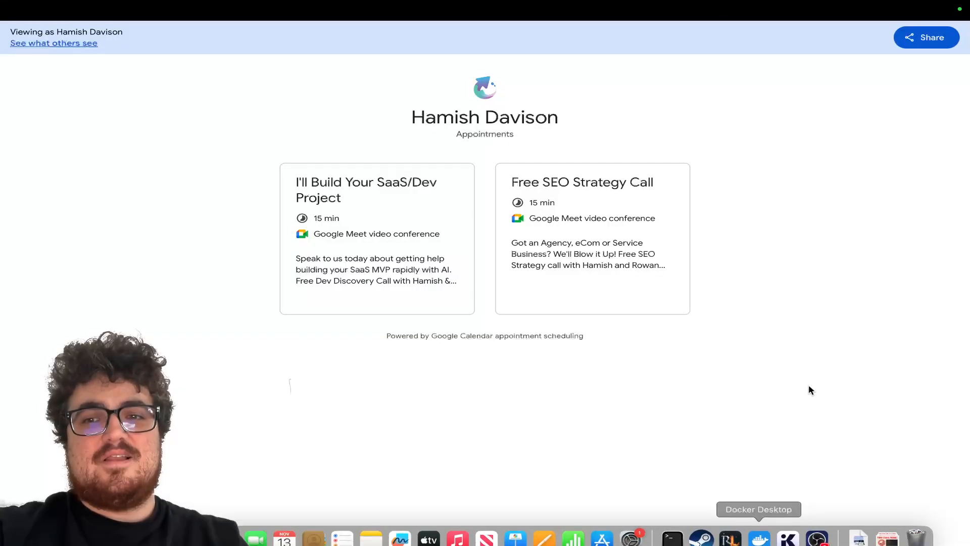
mouse_move(588, 121)
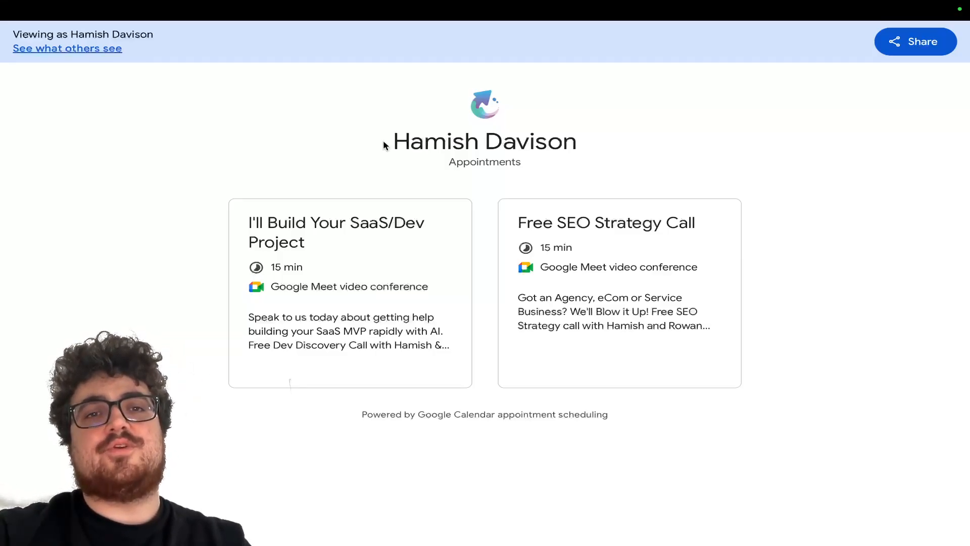
mouse_move(379, 120)
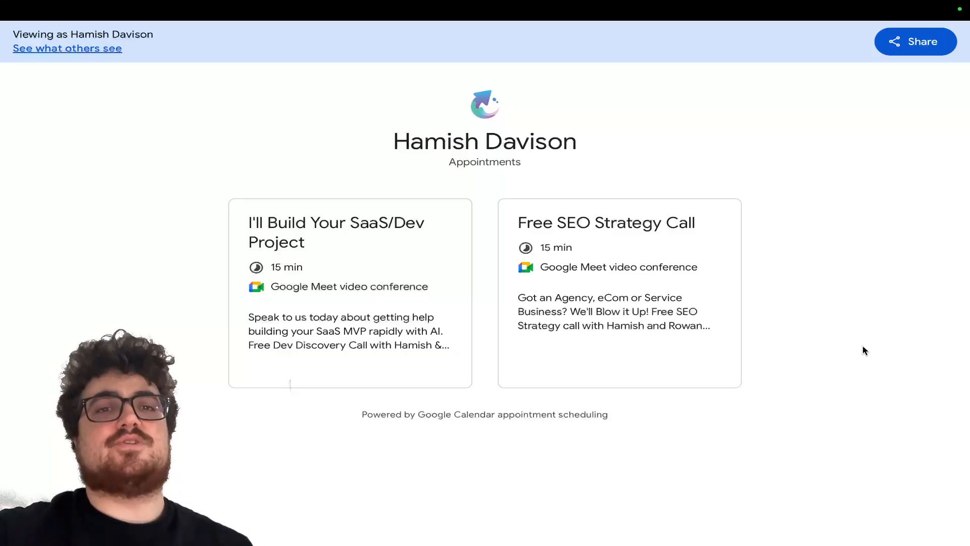
mouse_move(397, 235)
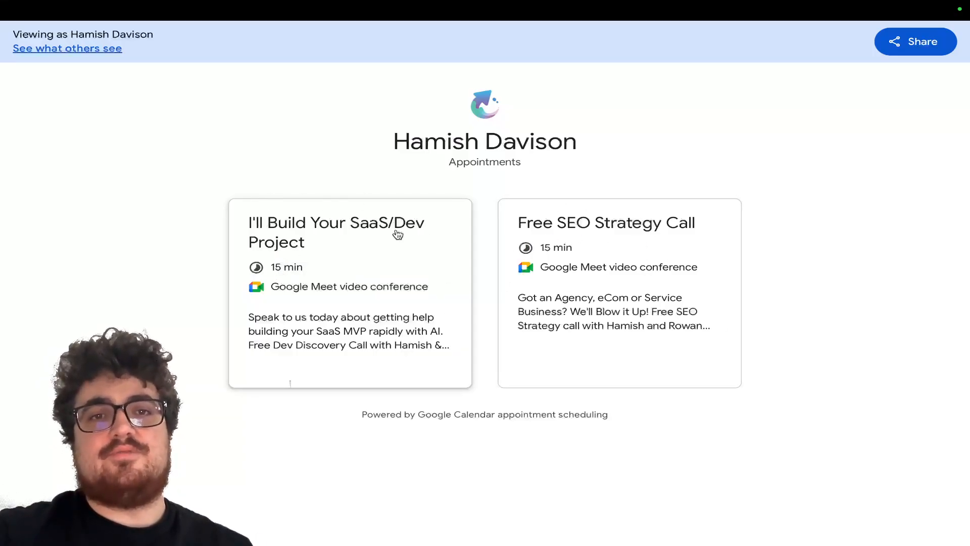
mouse_move(333, 304)
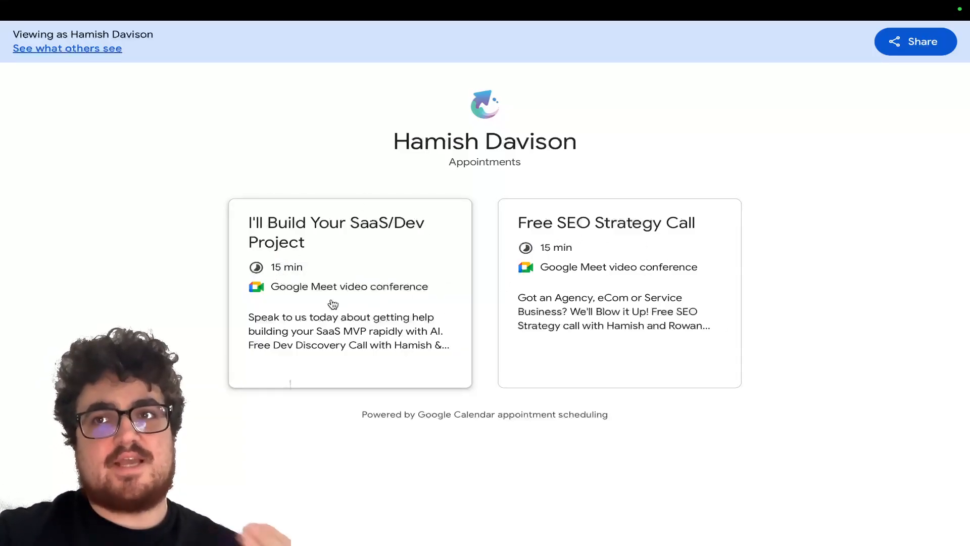
mouse_move(470, 171)
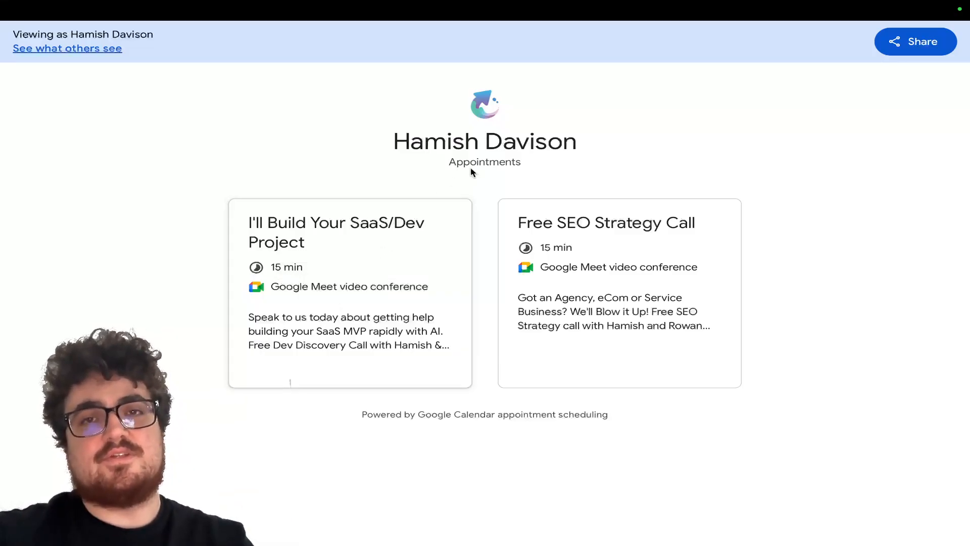
mouse_move(385, 131)
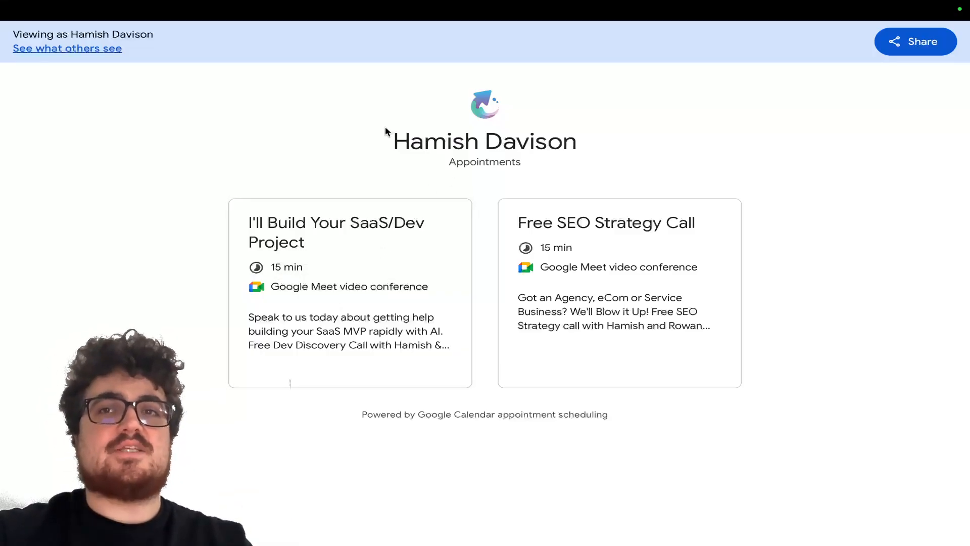
mouse_move(485, 130)
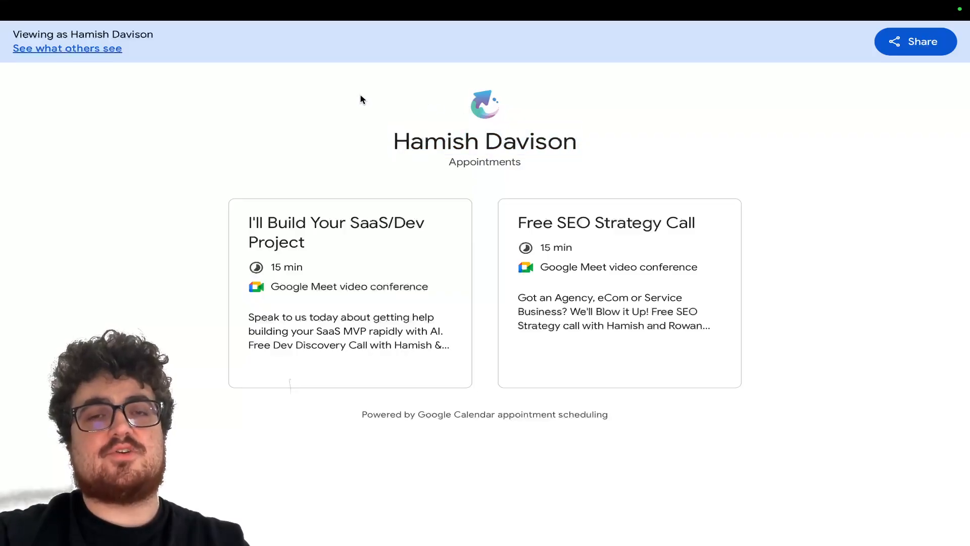
mouse_move(307, 118)
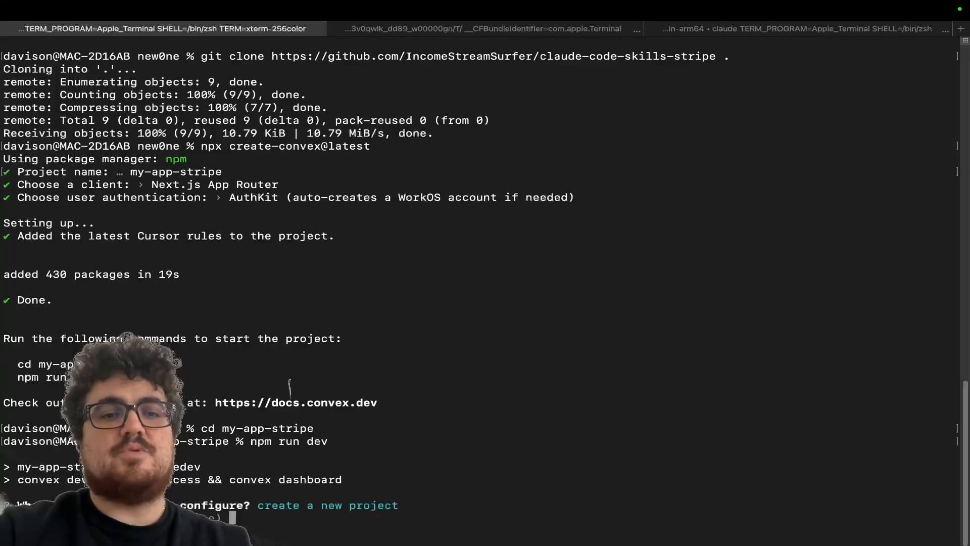
Watch npm run dev create the my-app-stripe cloud deployment and provision AuthKit
scroll(down, 3)
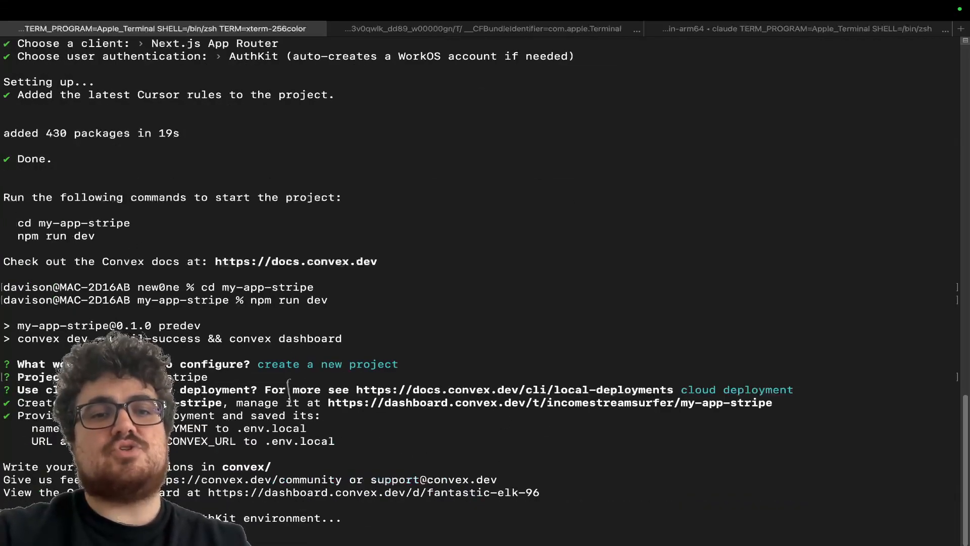
scroll(down, 3)
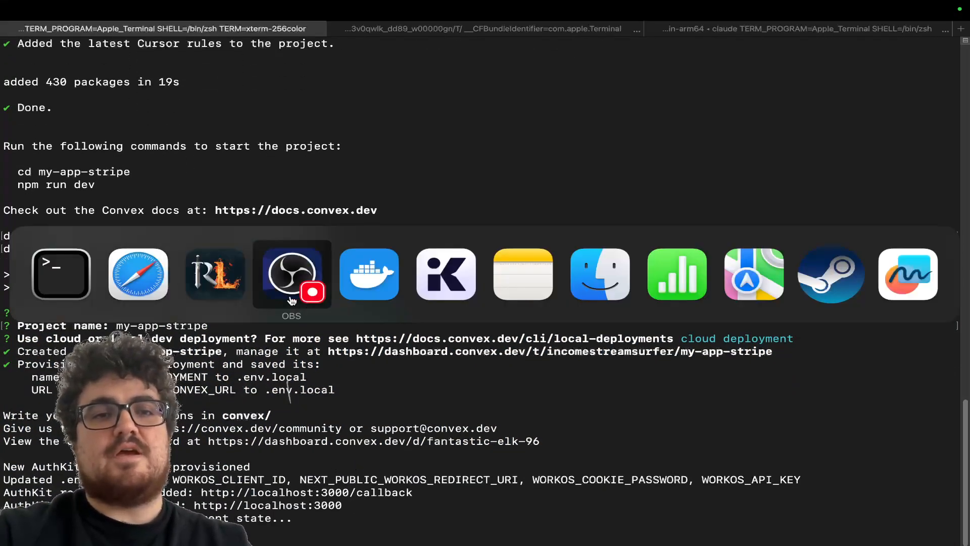
Sign in via social login with the callback fixed to localhost:3000, then ask Claude its skills
click(138, 274)
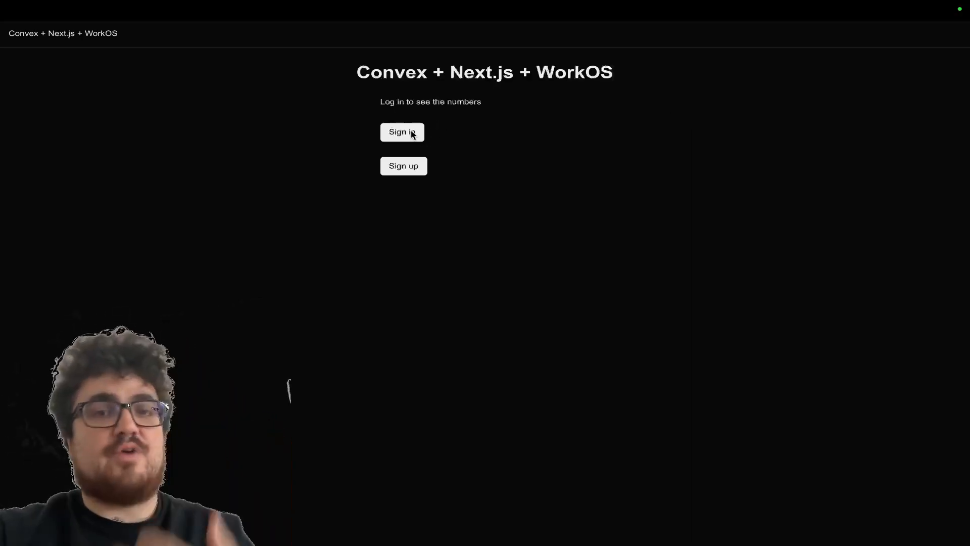
mouse_move(440, 132)
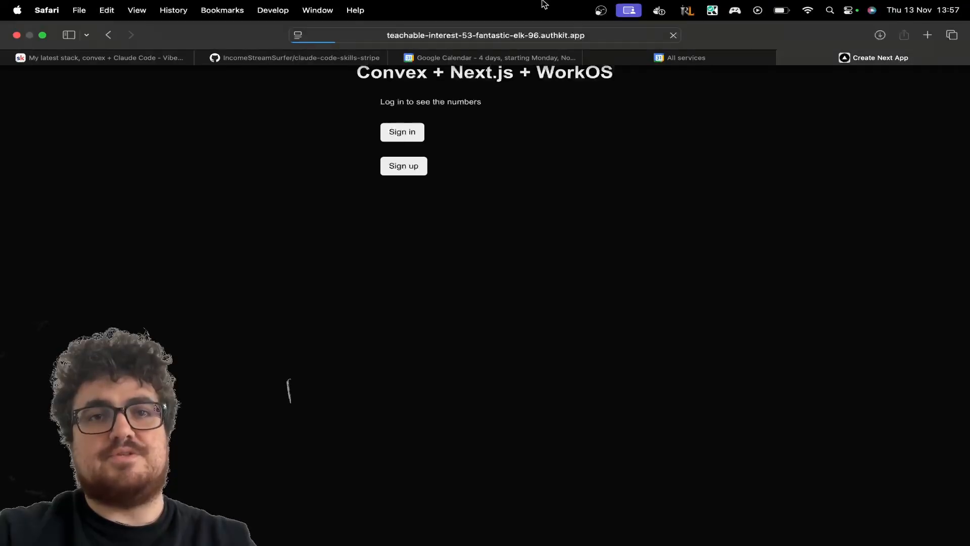
click(401, 132)
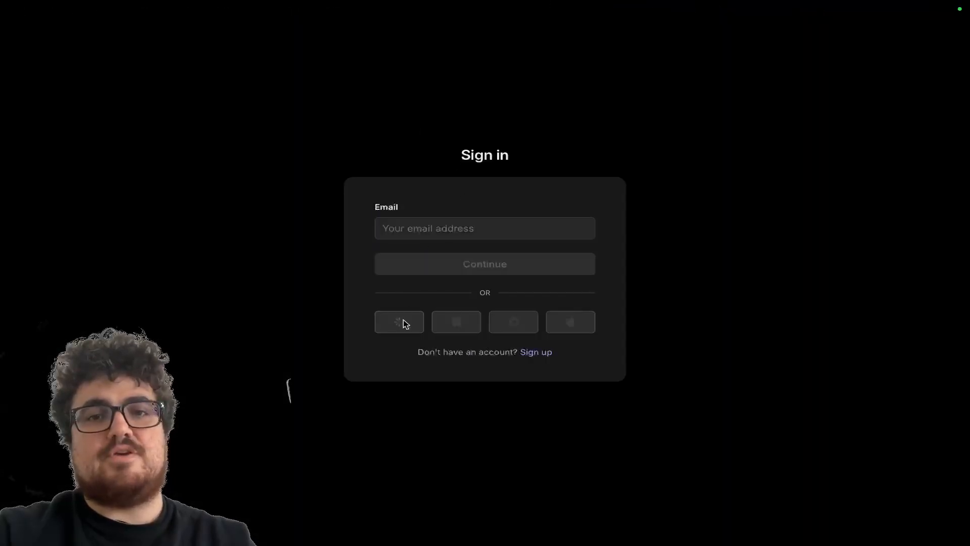
click(399, 322)
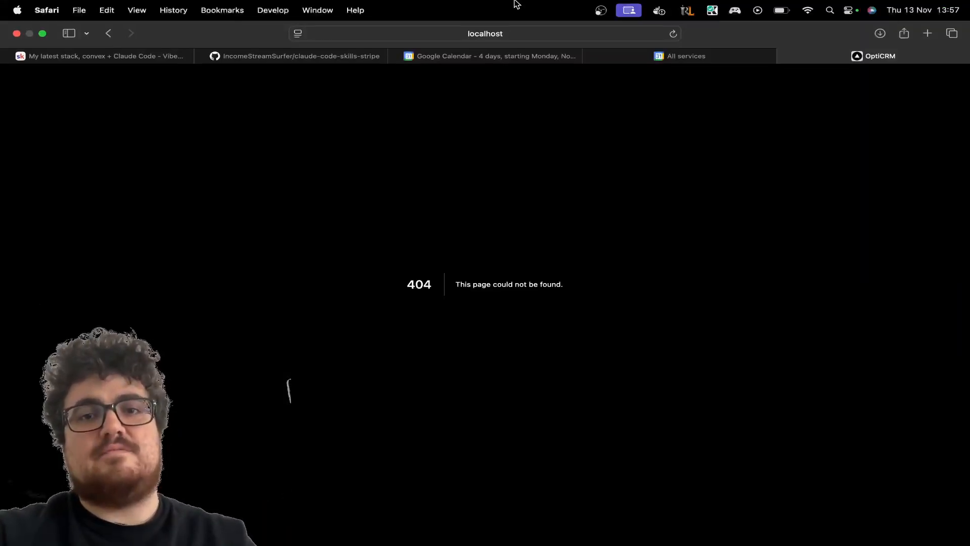
click(485, 34)
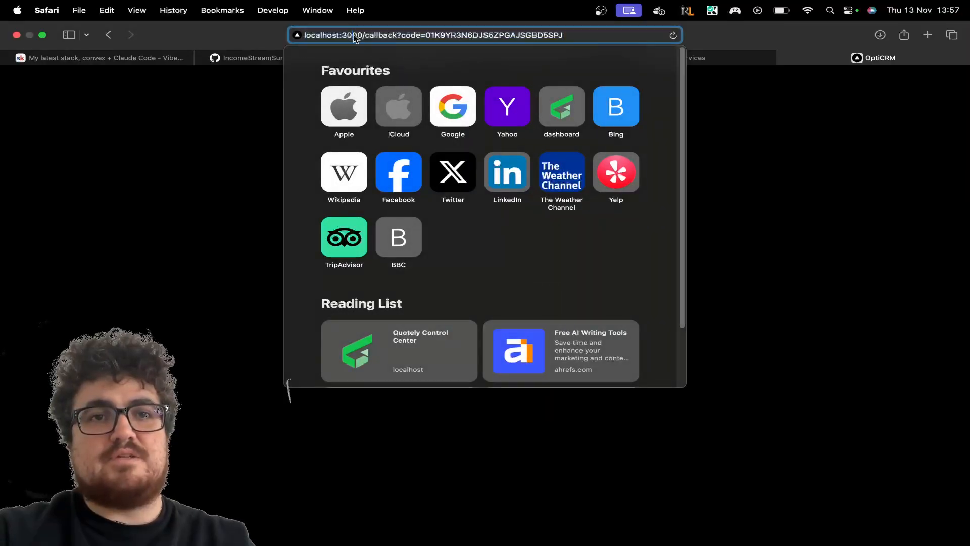
key(Return)
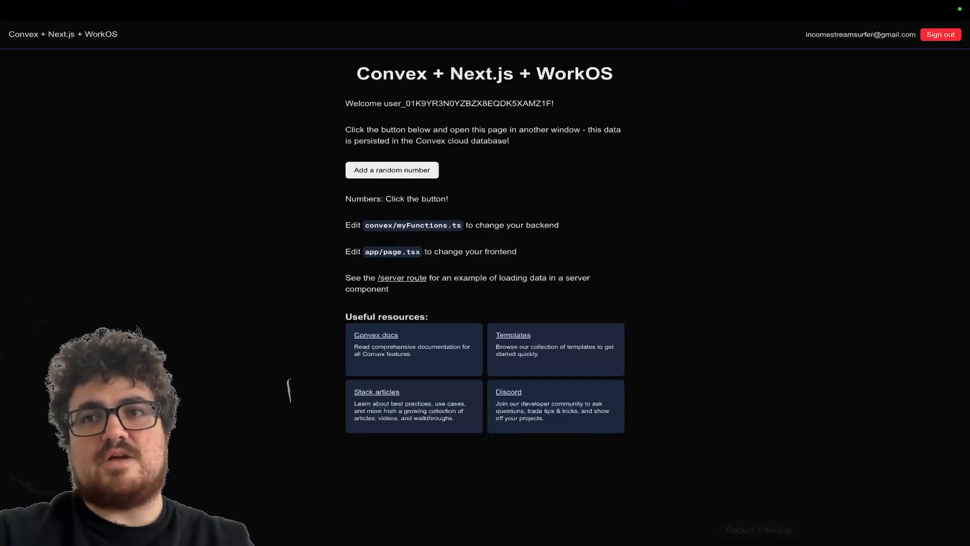
mouse_move(581, 154)
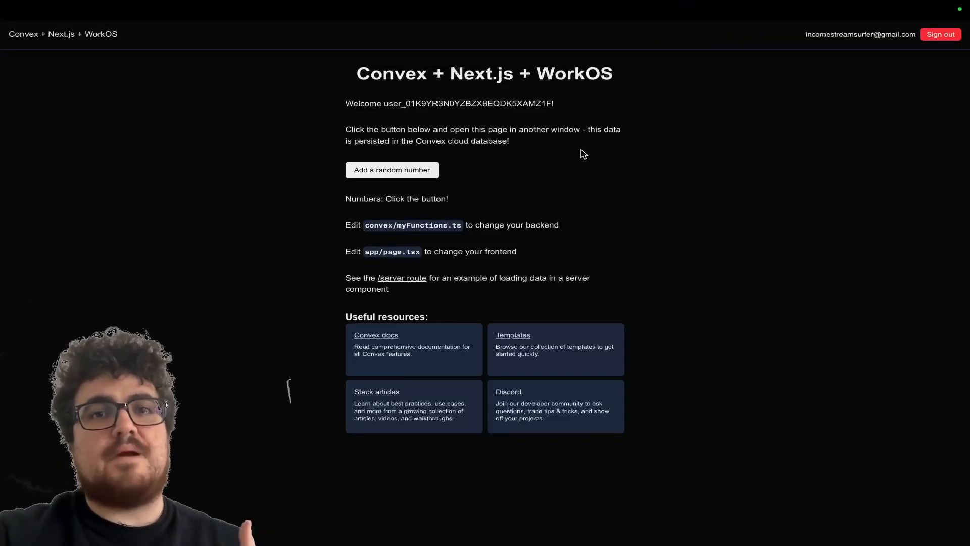
mouse_move(573, 137)
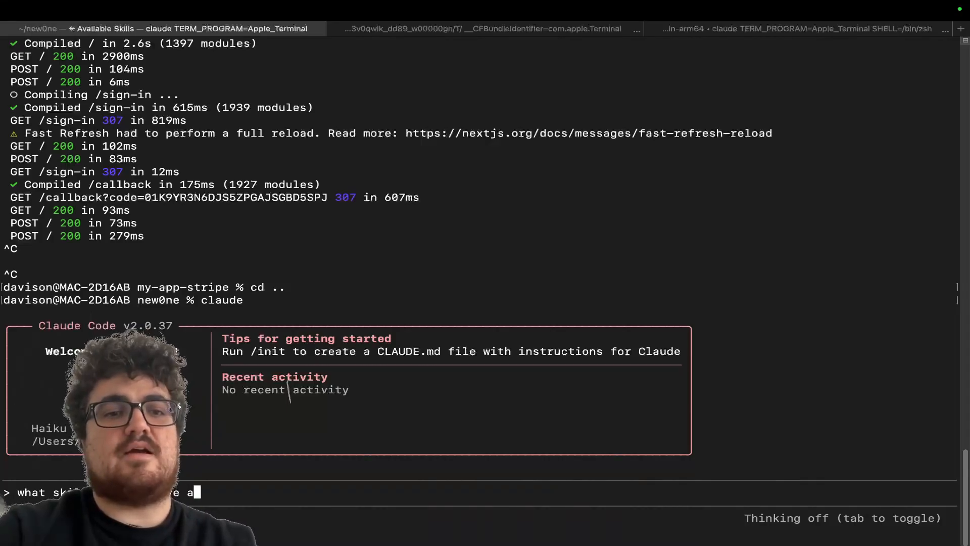
key(Return)
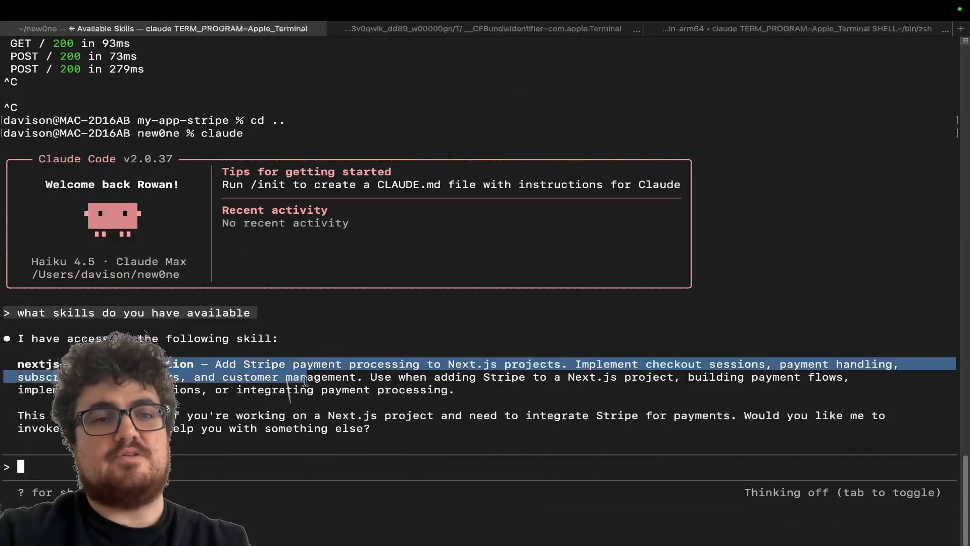
Send Claude Code the detailed Stripe paywall, CLI webhook and localhost:3000 prompt, then interrupt it
text(in th)
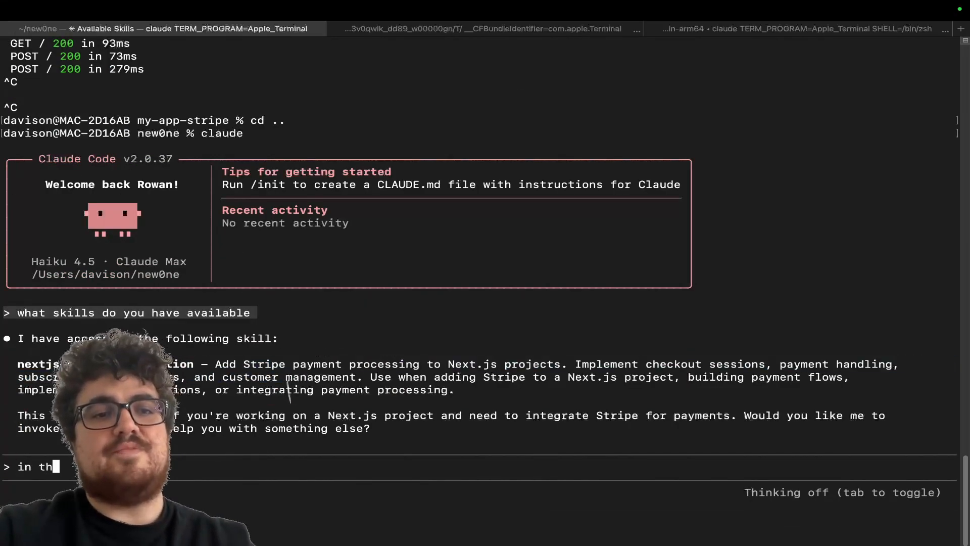
text(e f)
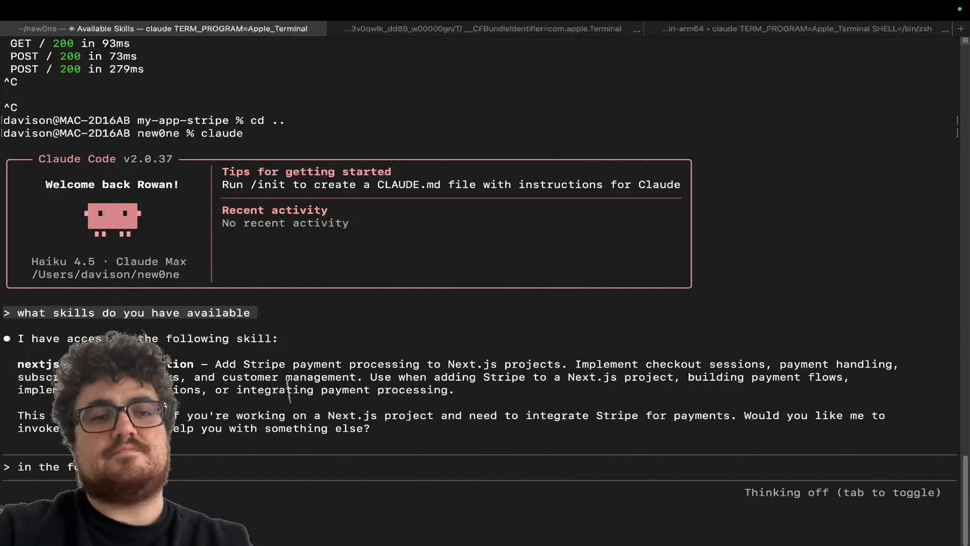
text(ap)
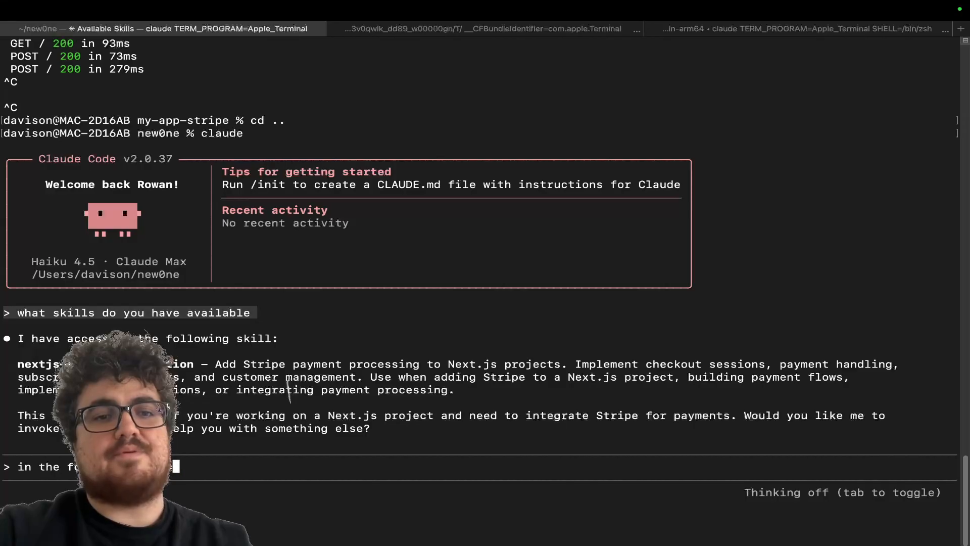
text(tripe, there is a fresh nextjs project, you also have a)
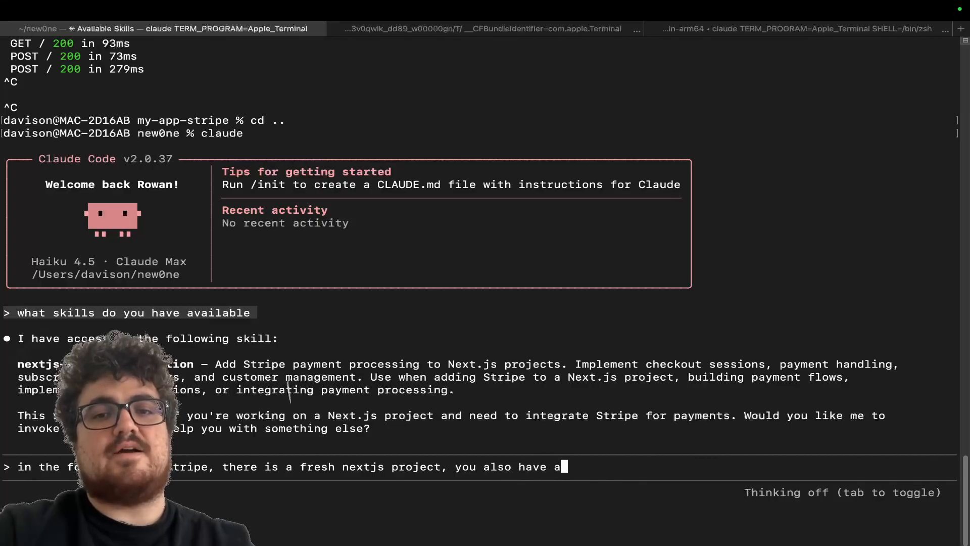
text(ccess to the stripe CLI)
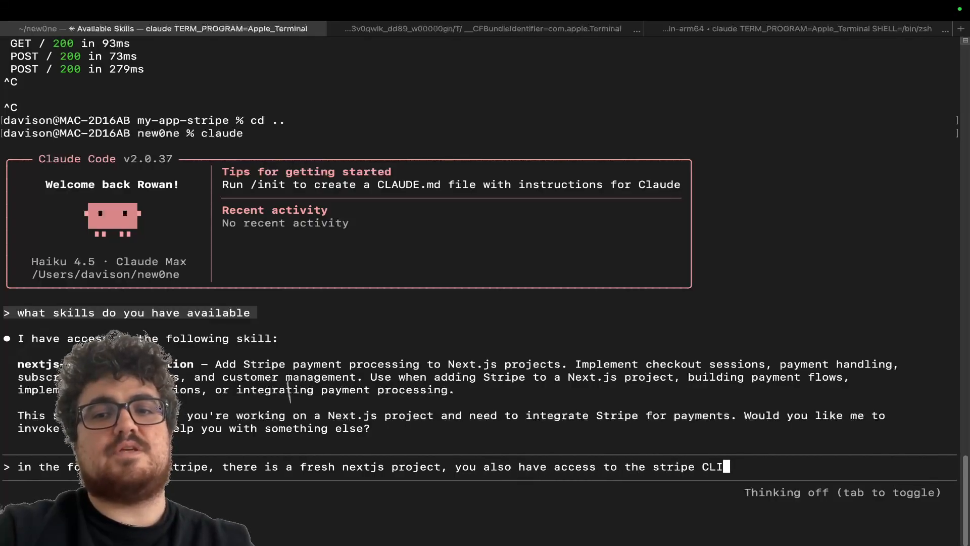
text(, so start a)
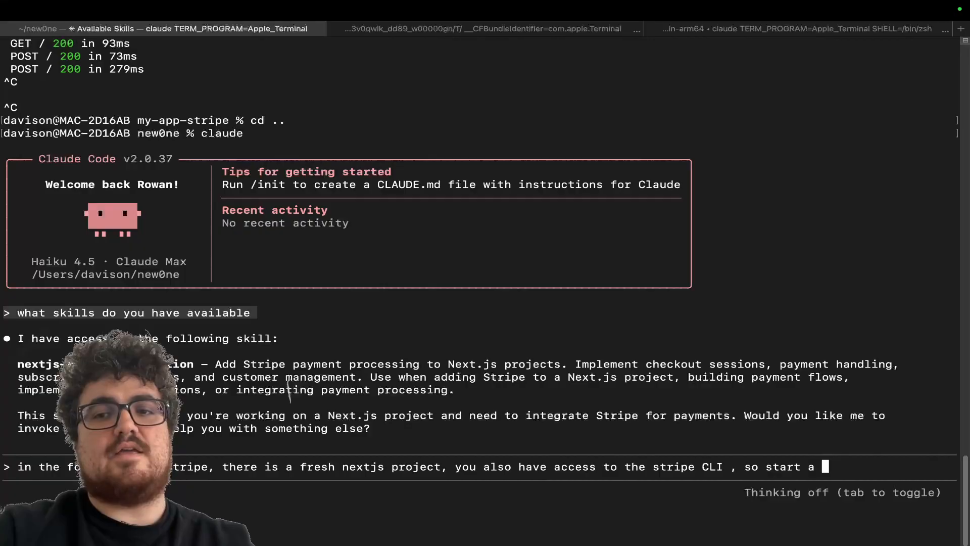
text(webhook to listen)
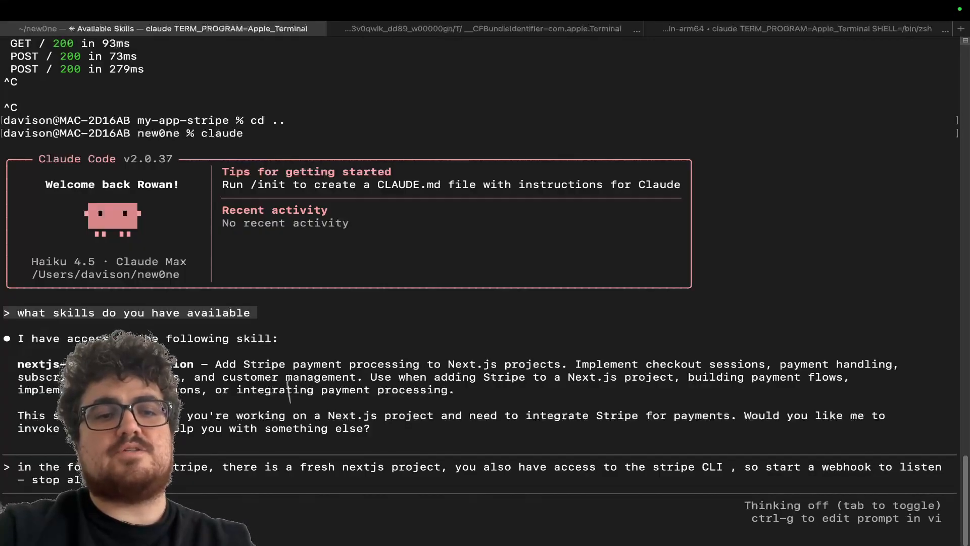
text(unning and get my)
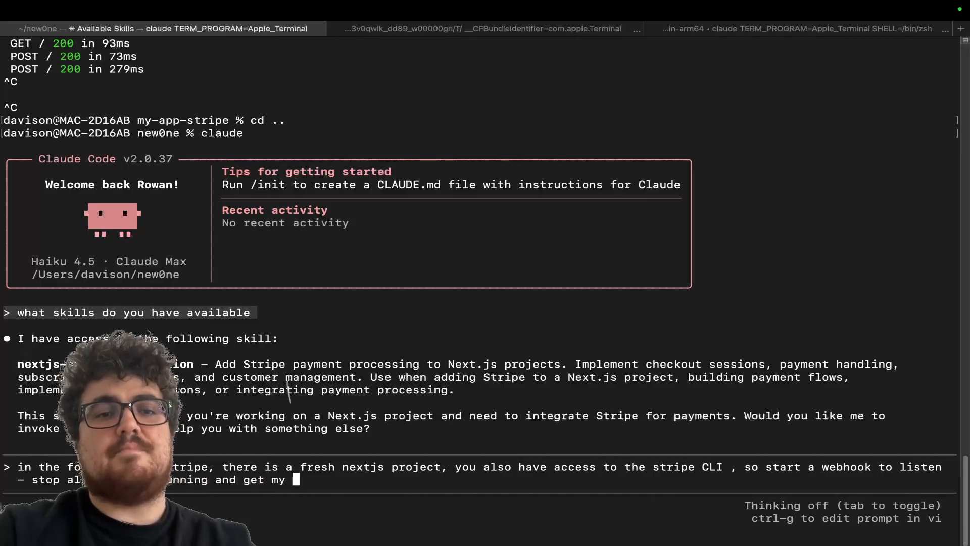
text(project running (y)
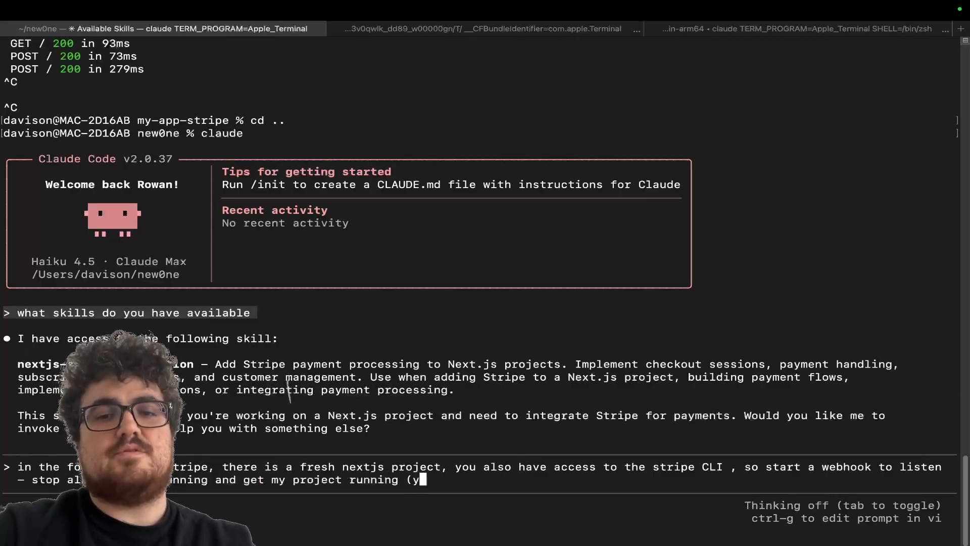
text(ou will have to cd into it)
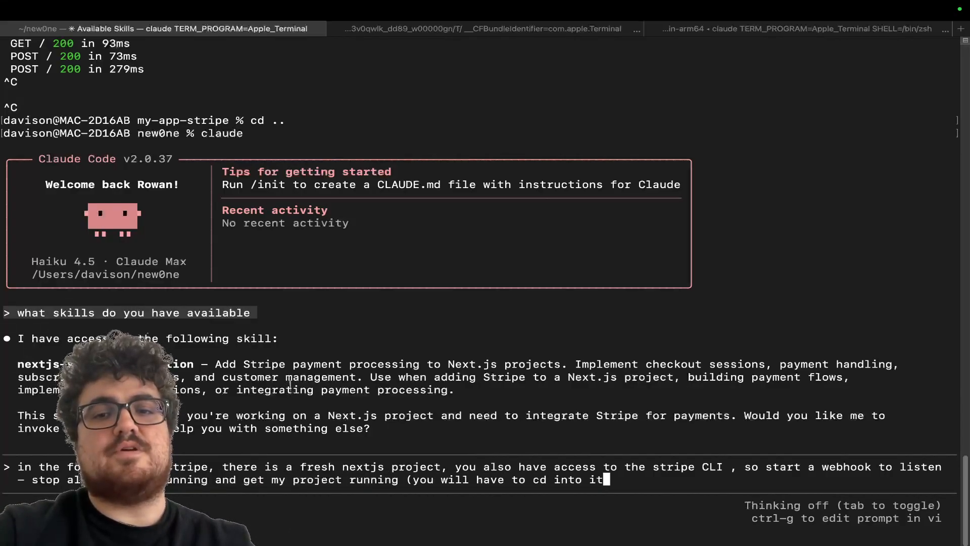
text(on localhost)
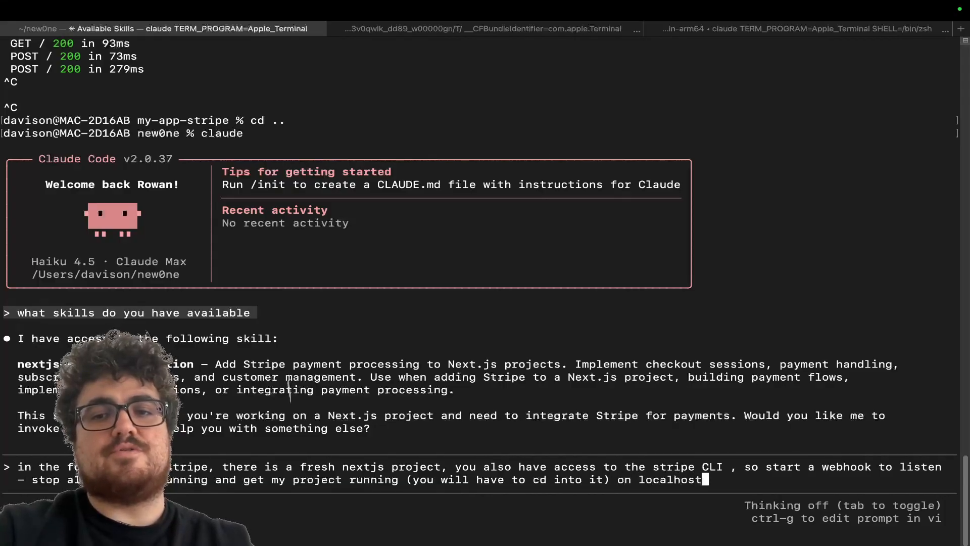
text(3000)
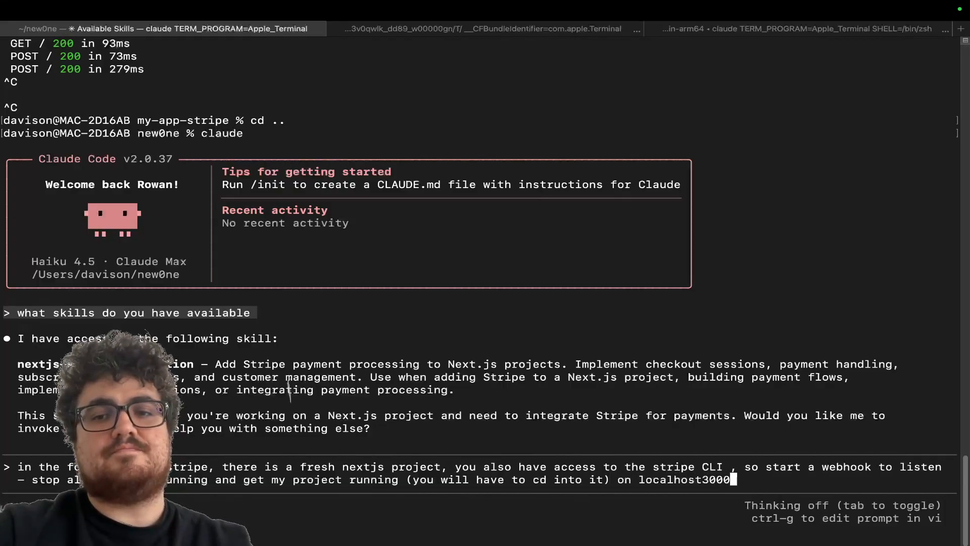
text(, this is essential, you can)
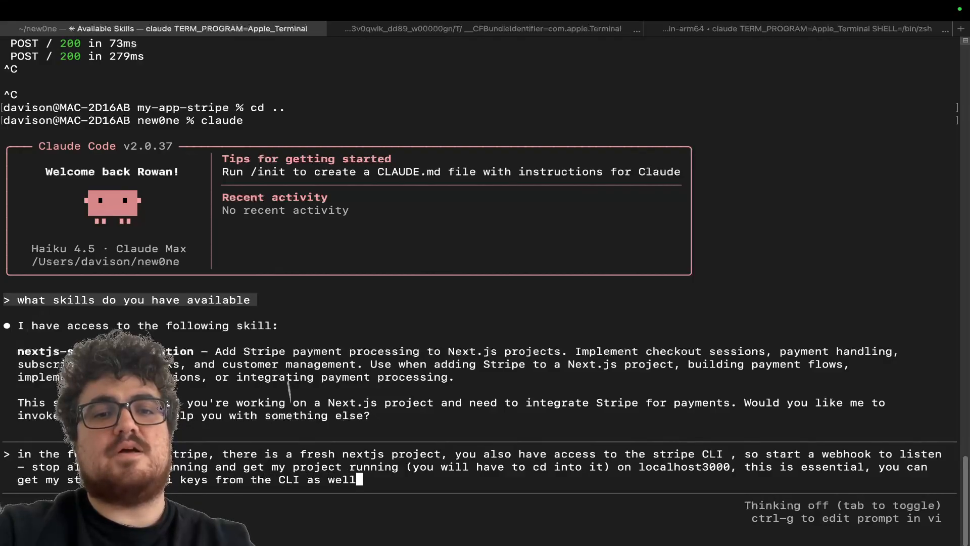
text(in the config file - you can a)
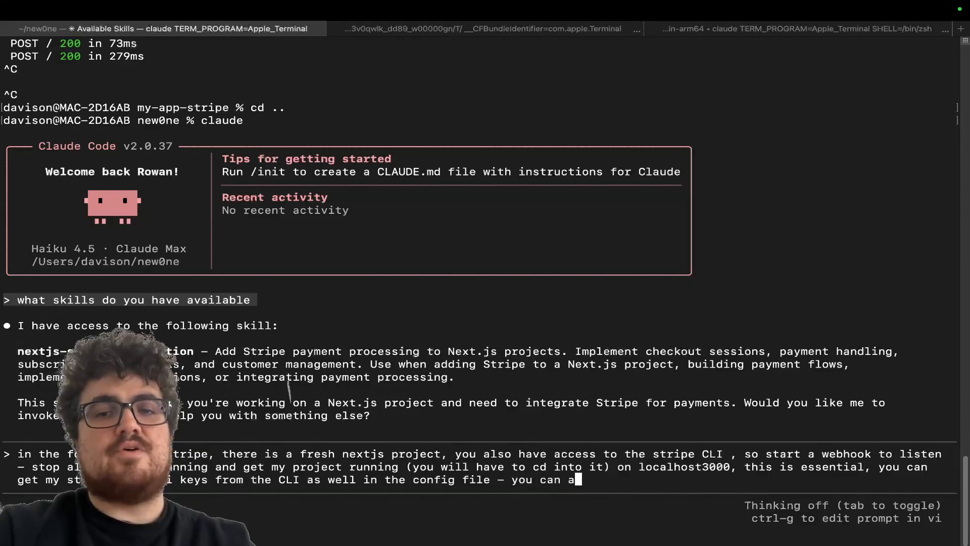
text(lso add prices etc u)
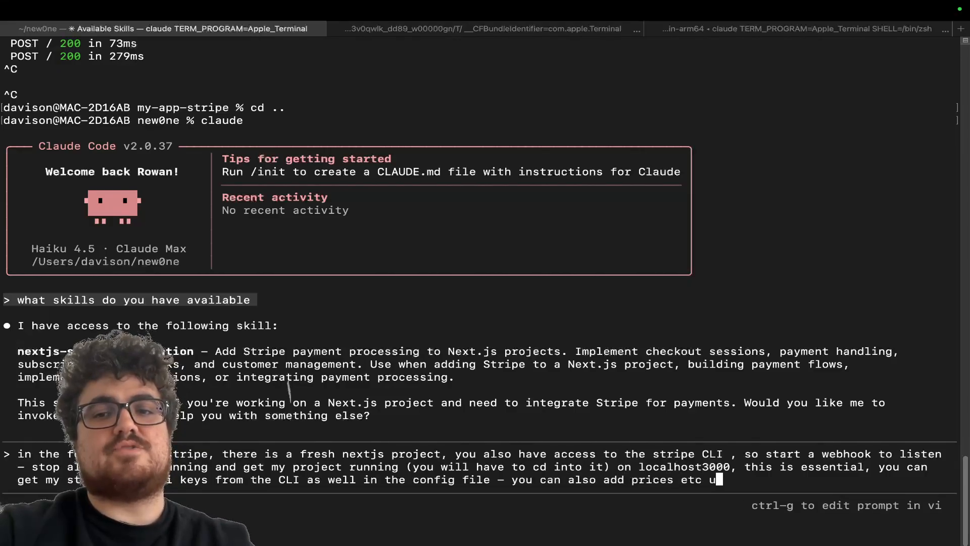
text(sing the CLI, set up stripe, as)
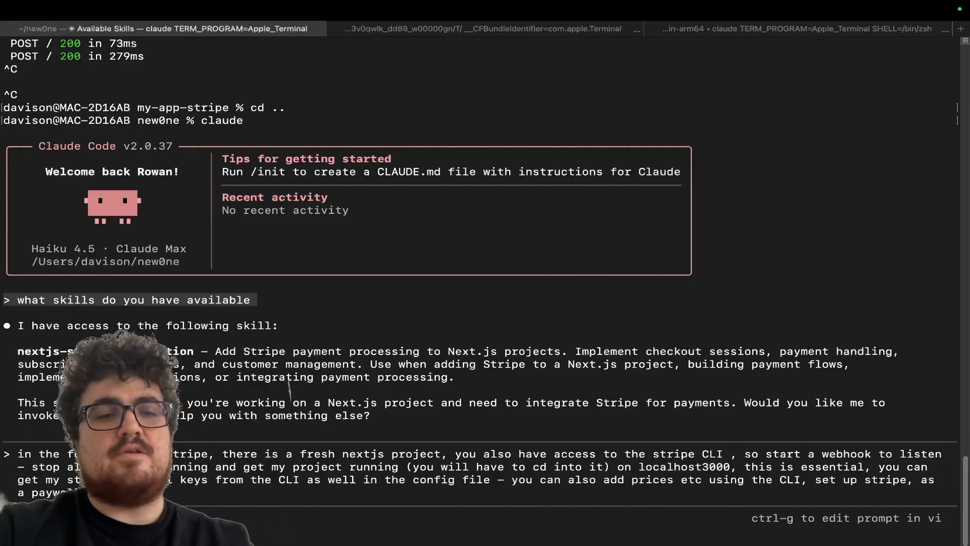
text(tries to)
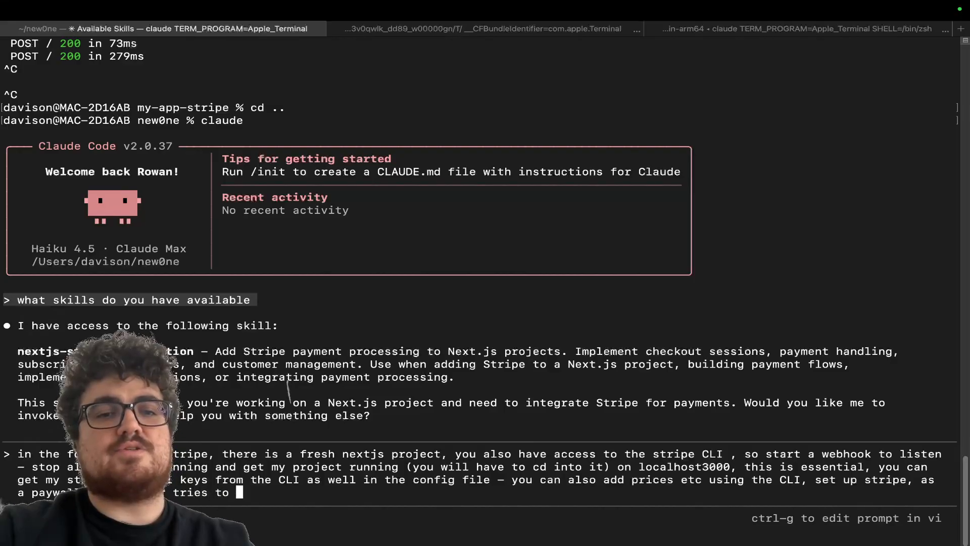
text(login - they h)
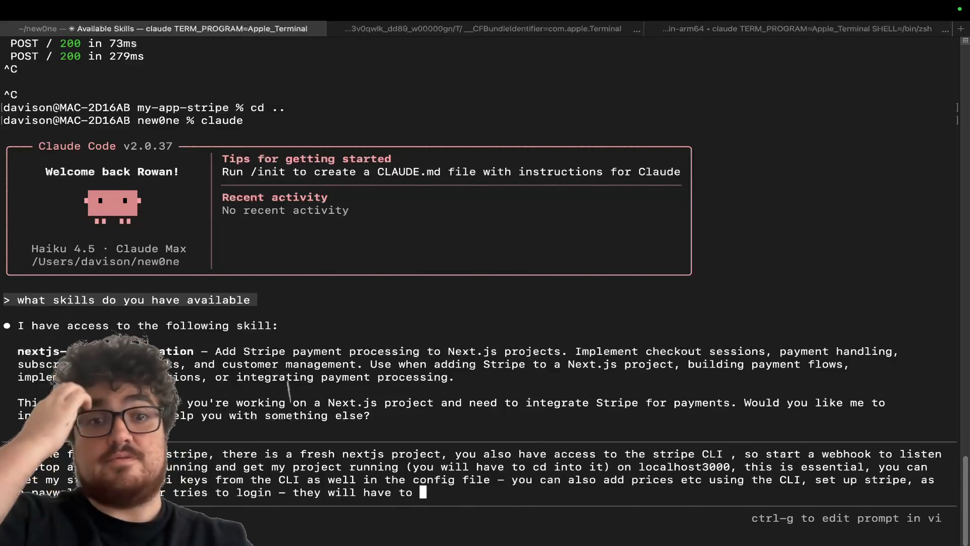
text(basically pay)
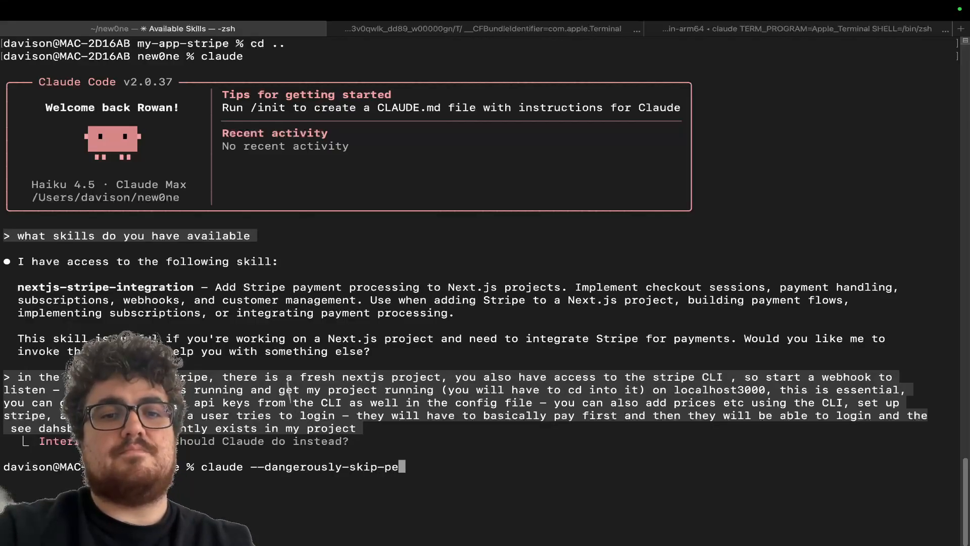
Relaunch Claude with --dangerously-skip-permissions -c and ask it to use the Stripe skill
text(rmissions -c)
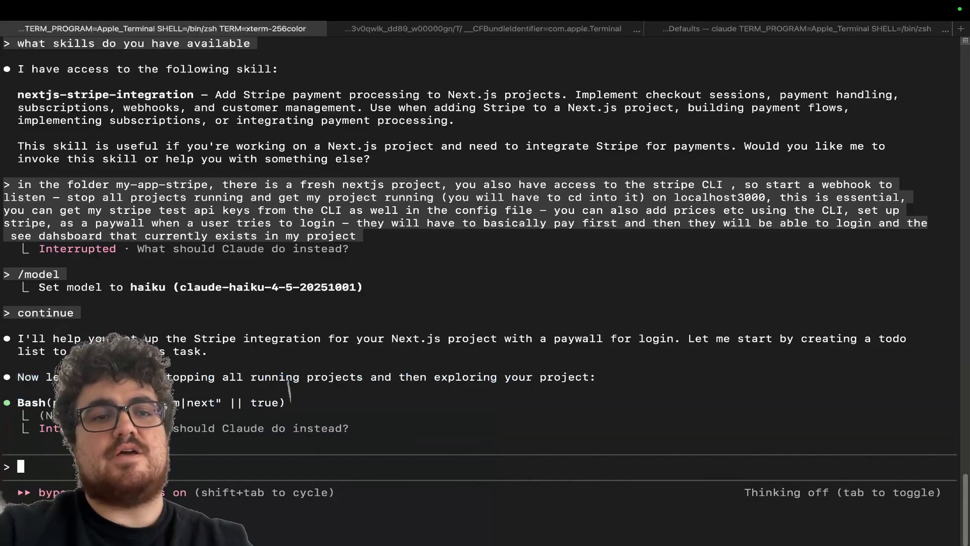
text(use my sk)
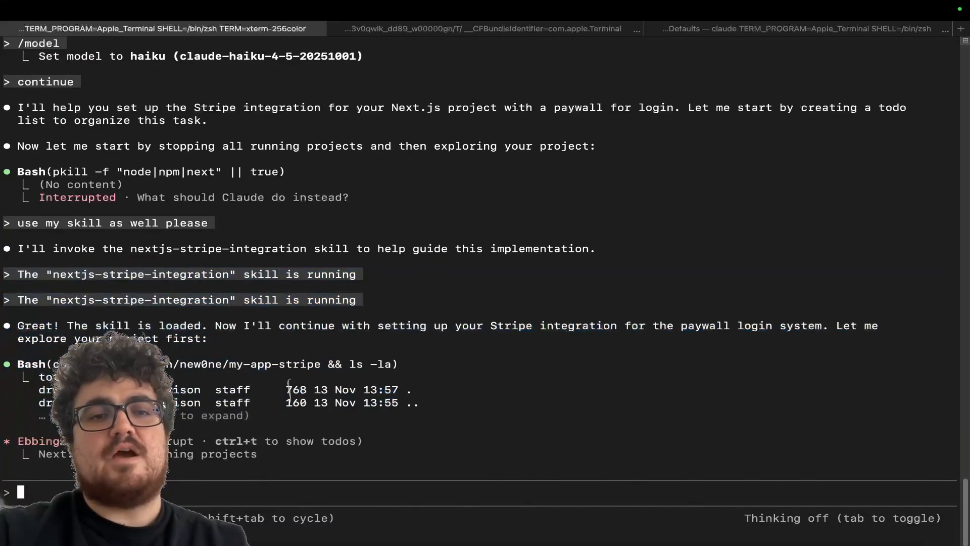
scroll(down, 3)
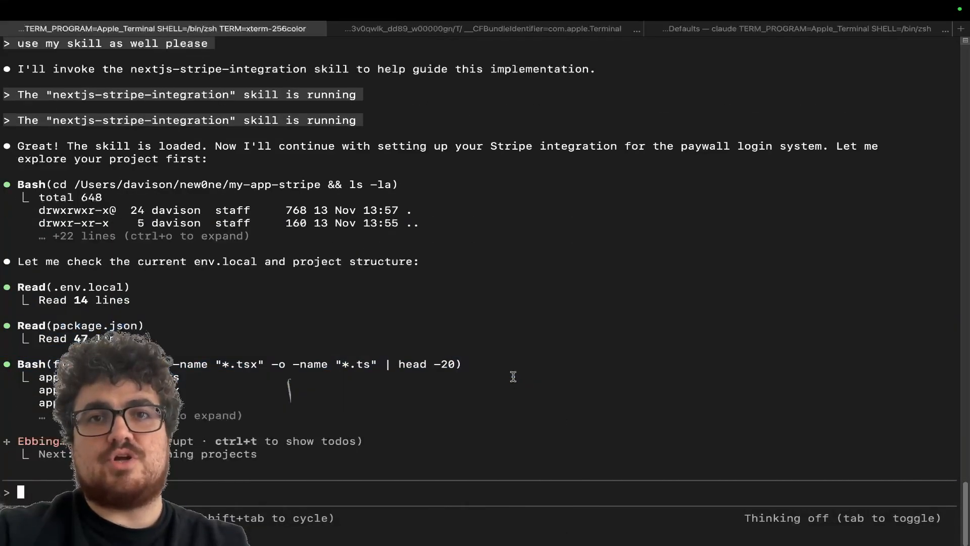
scroll(down, 3)
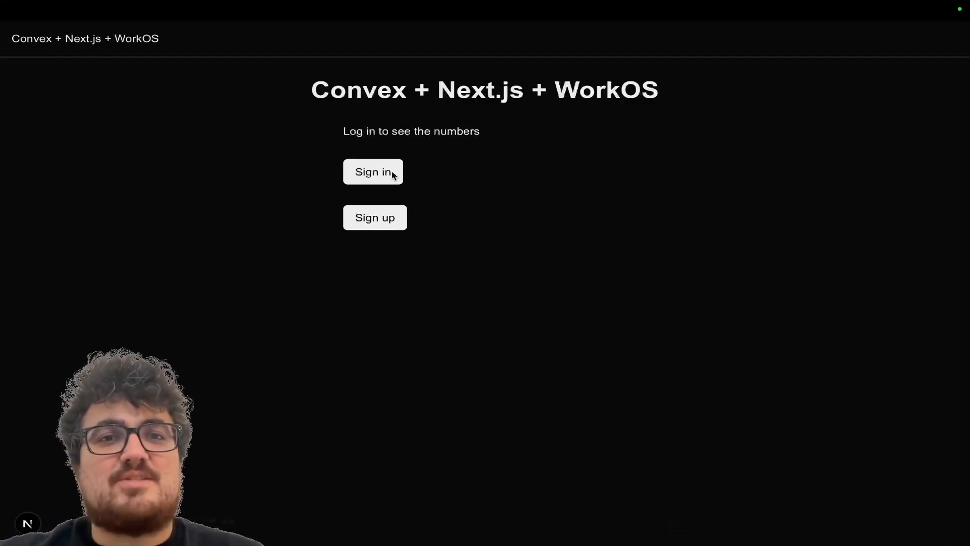
mouse_move(381, 229)
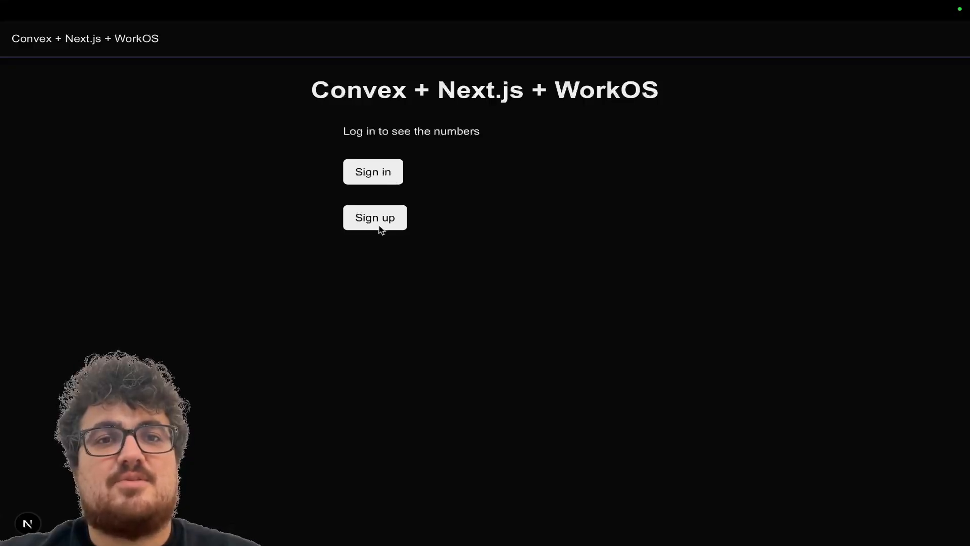
Sign up with a Google account and start checkout from the $99 Premium Access card
click(374, 217)
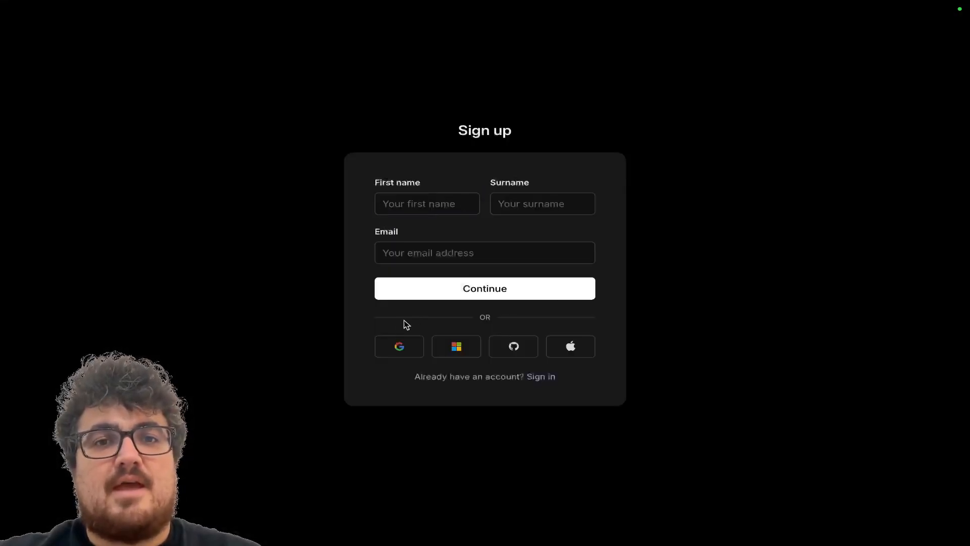
click(399, 346)
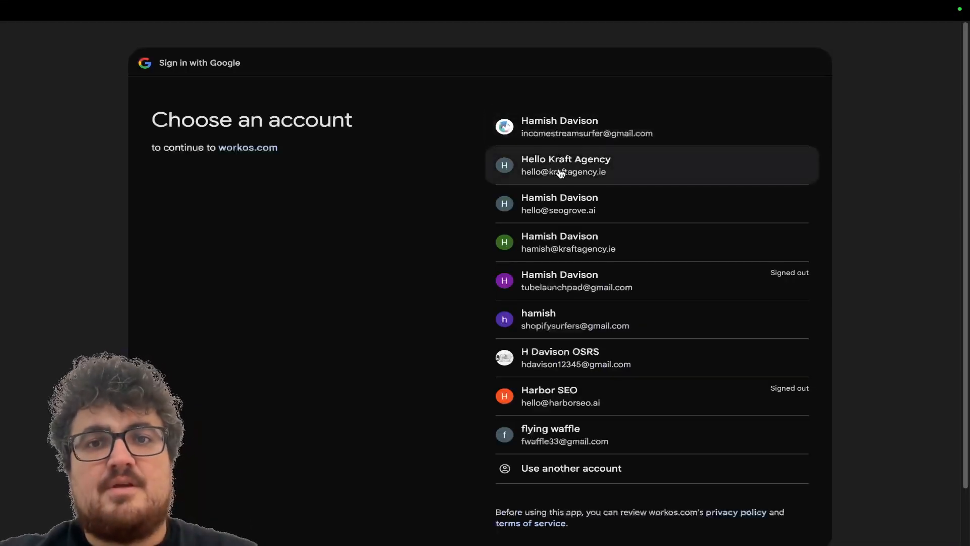
mouse_move(719, 272)
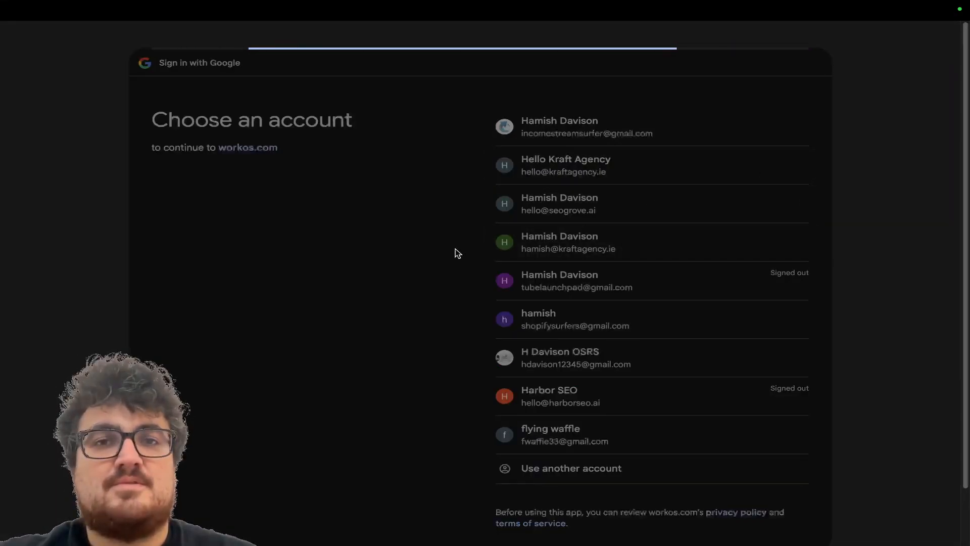
click(568, 241)
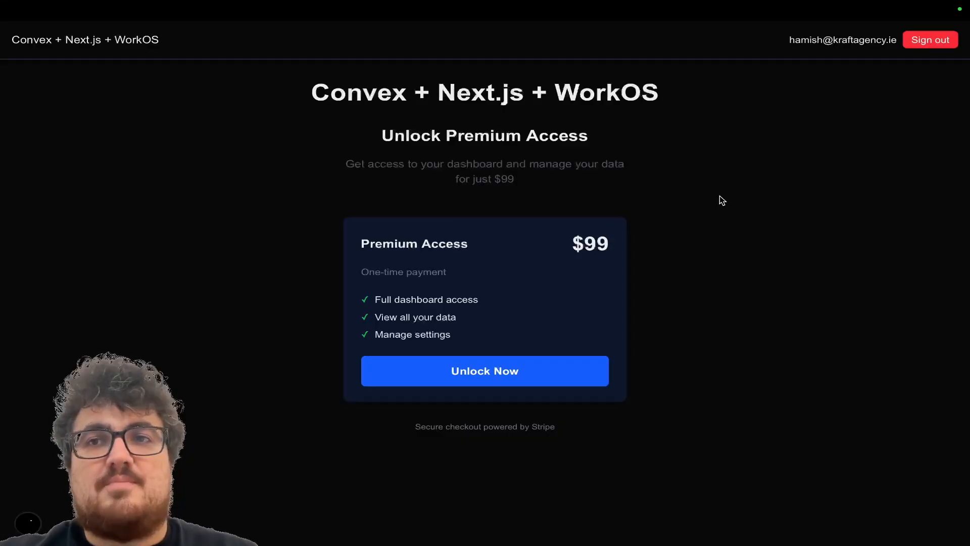
click(484, 370)
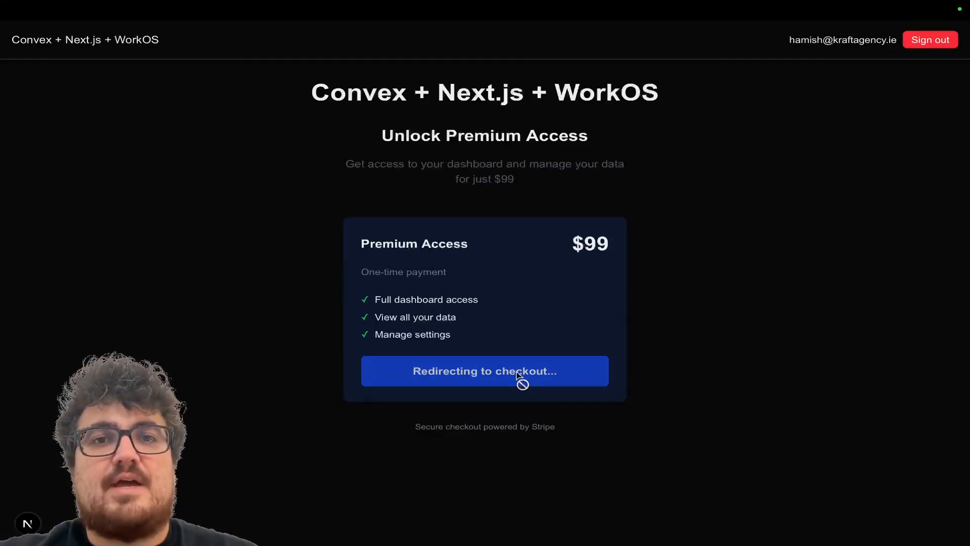
click(485, 371)
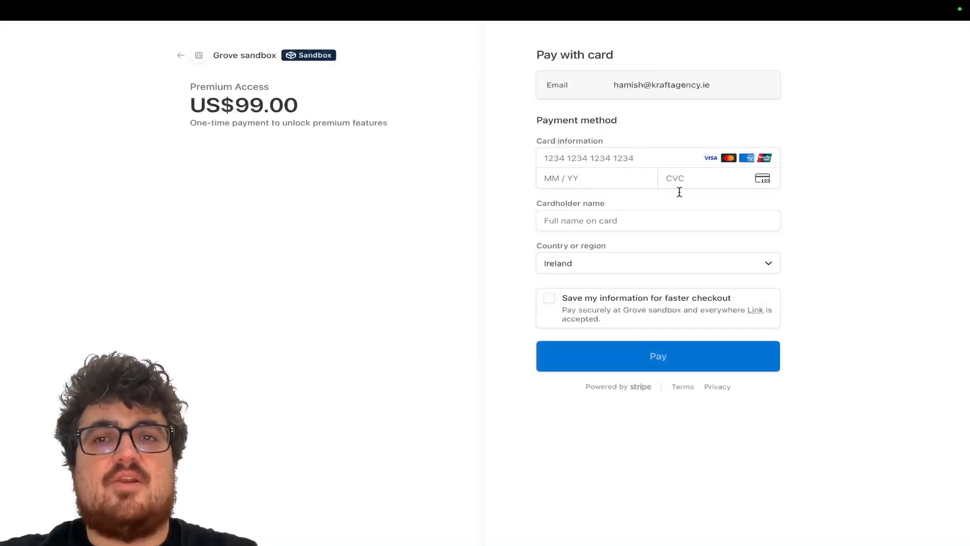
text(4242 4242 4242 4242)
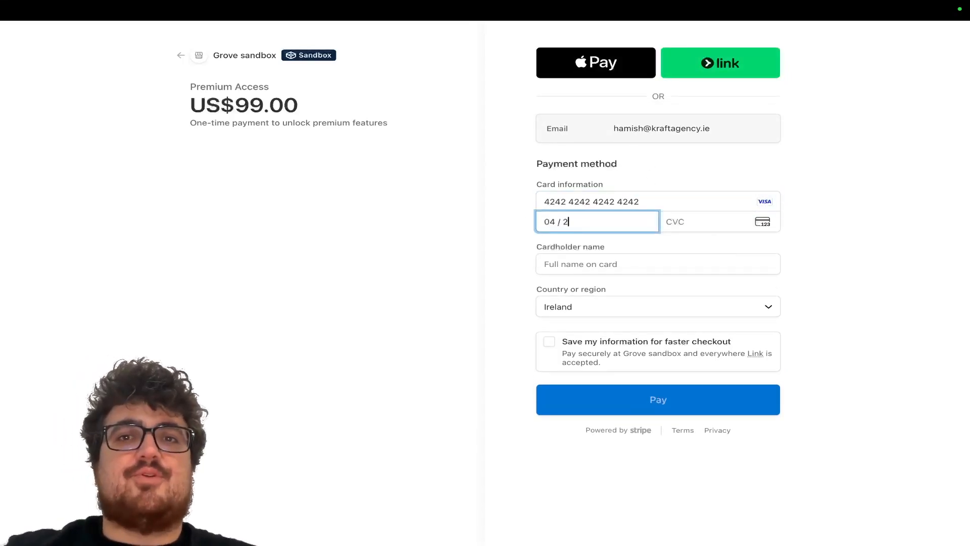
text(hamis)
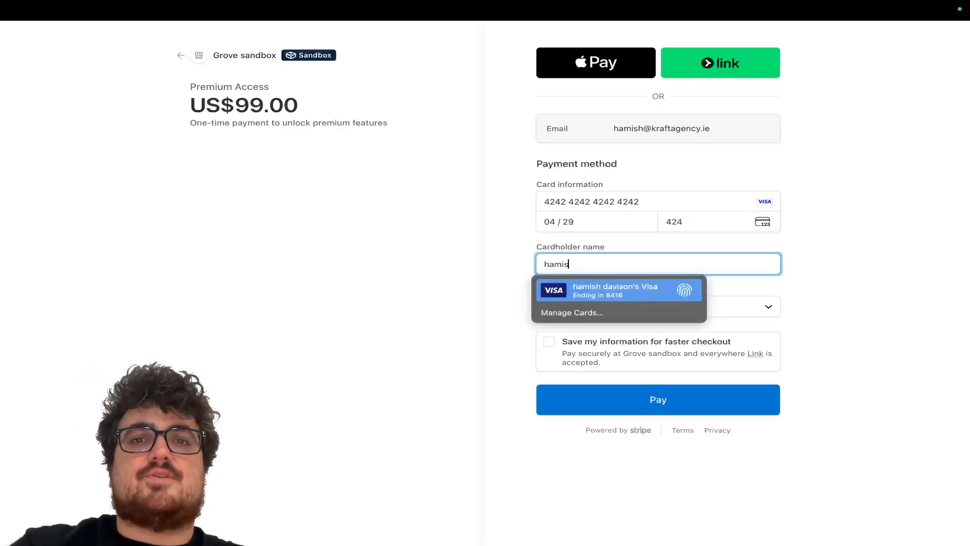
click(657, 399)
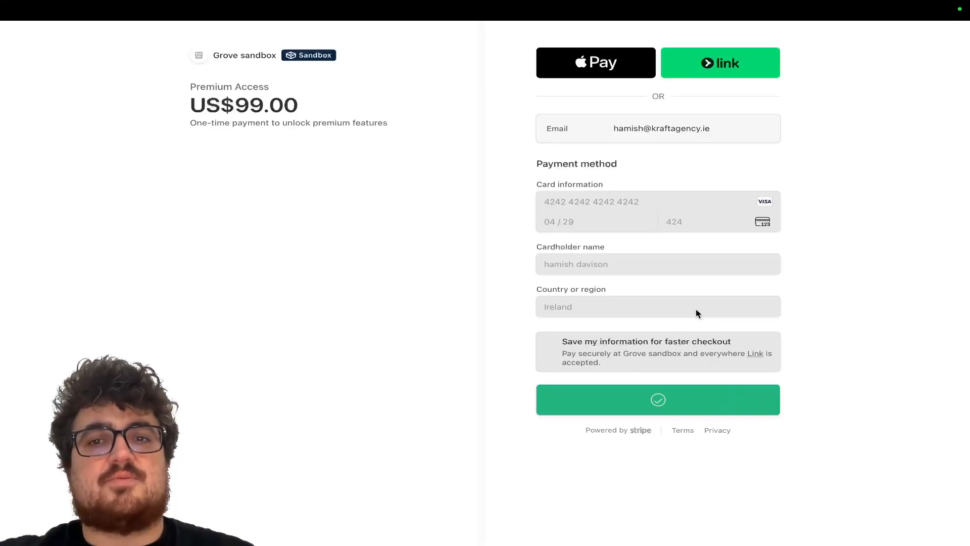
click(658, 399)
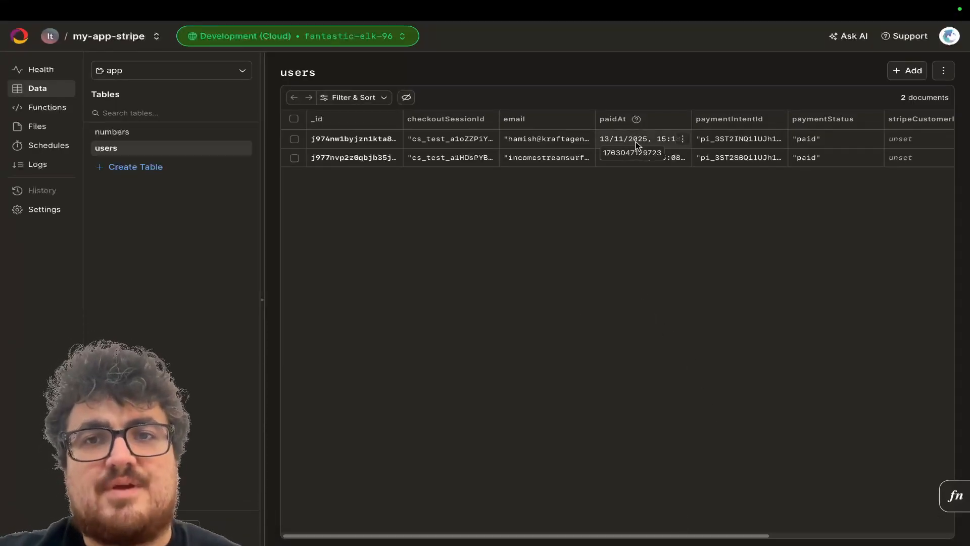
Confirm the Convex users table shows two paid users, then return to the localhost app dashboard
scroll(right, 3)
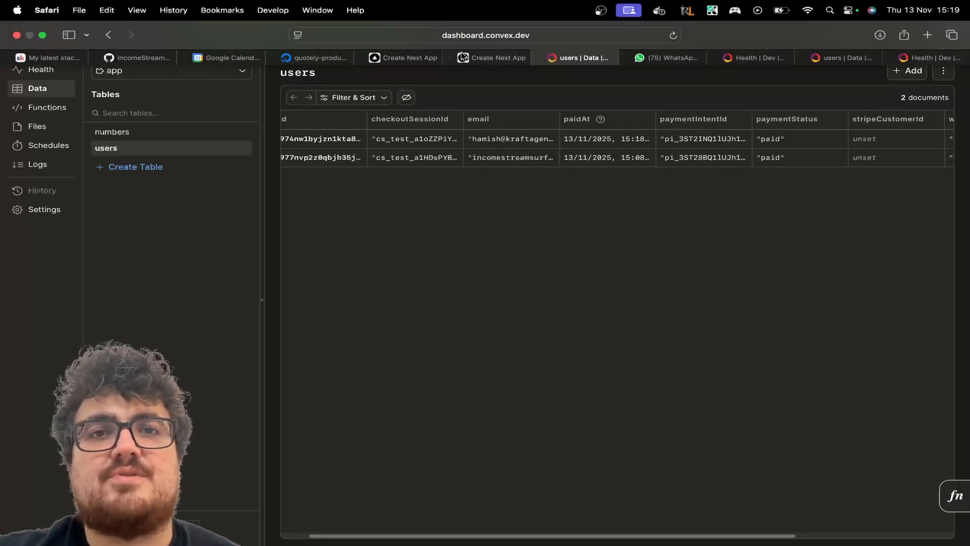
click(496, 58)
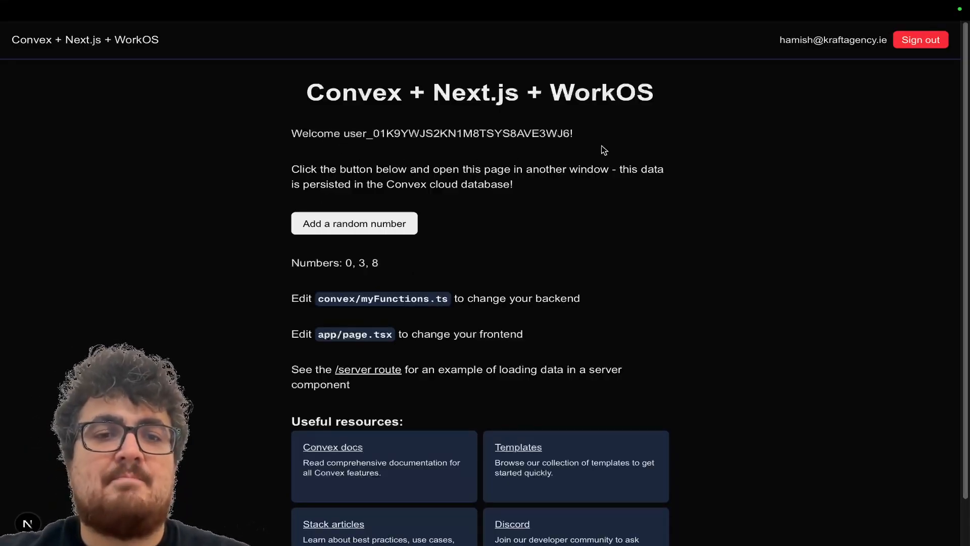
mouse_move(315, 101)
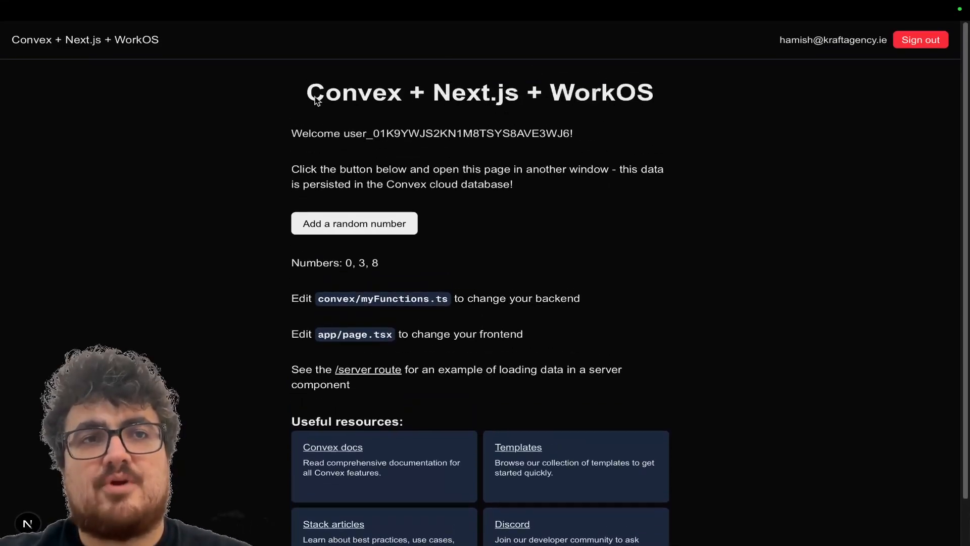
mouse_move(217, 113)
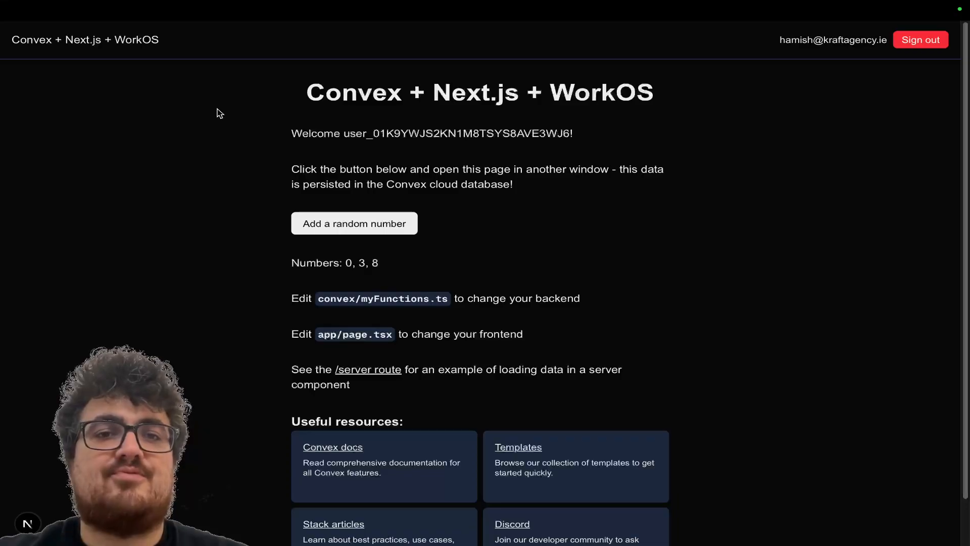
mouse_move(515, 280)
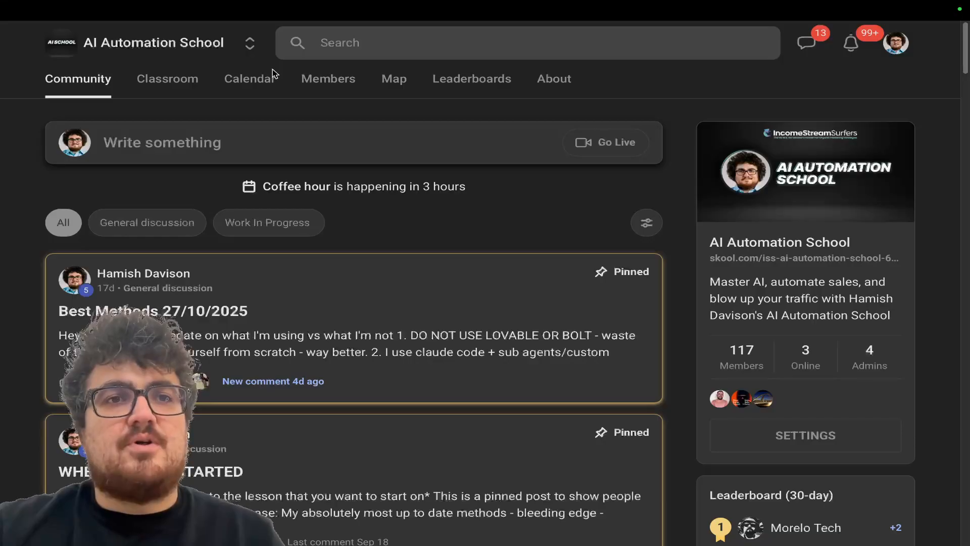
Open the Convex + Claude Code lesson in Skool's course and start editing its numbered steps
click(167, 79)
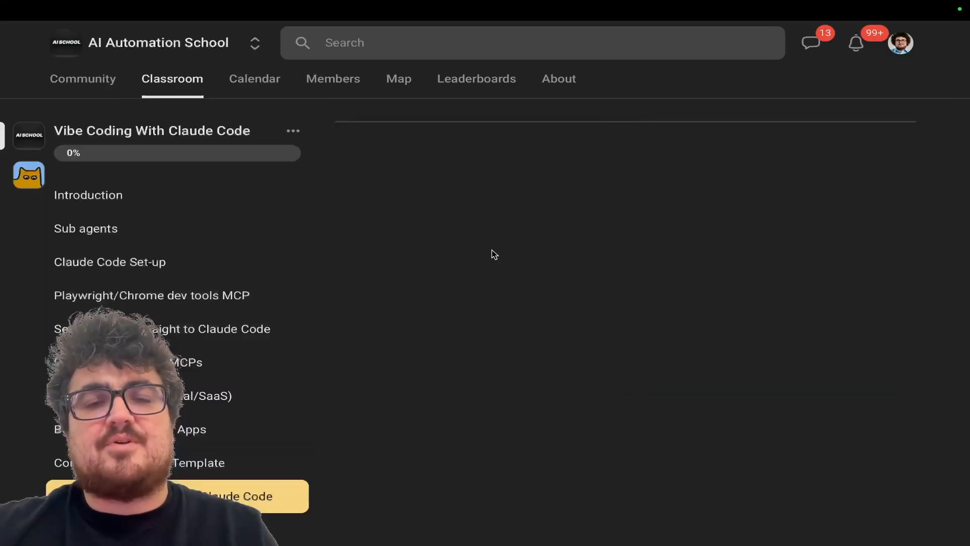
click(173, 496)
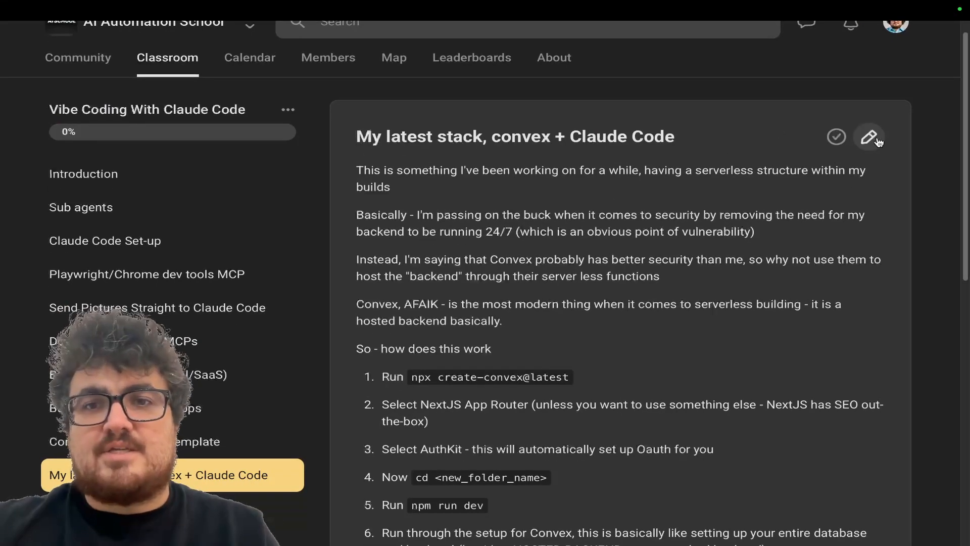
click(869, 137)
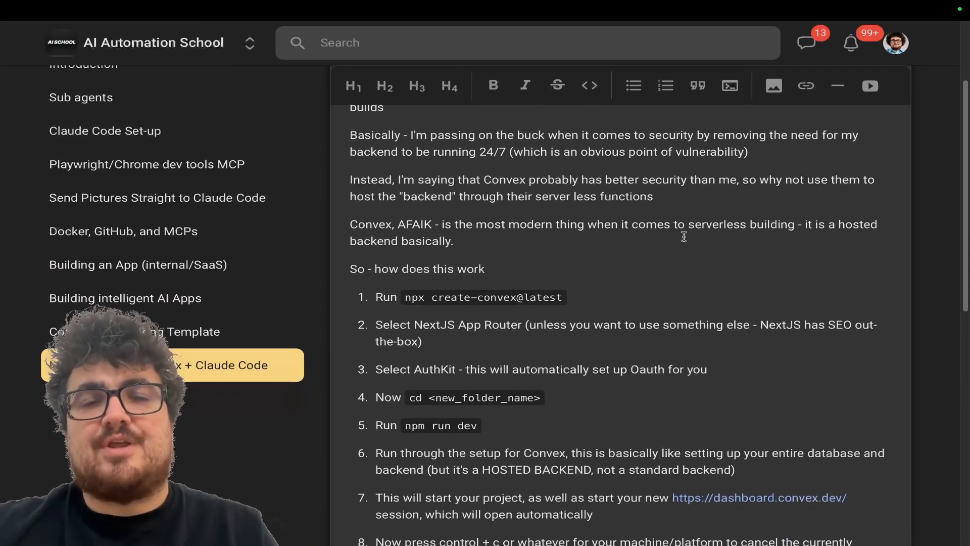
scroll(up, 3)
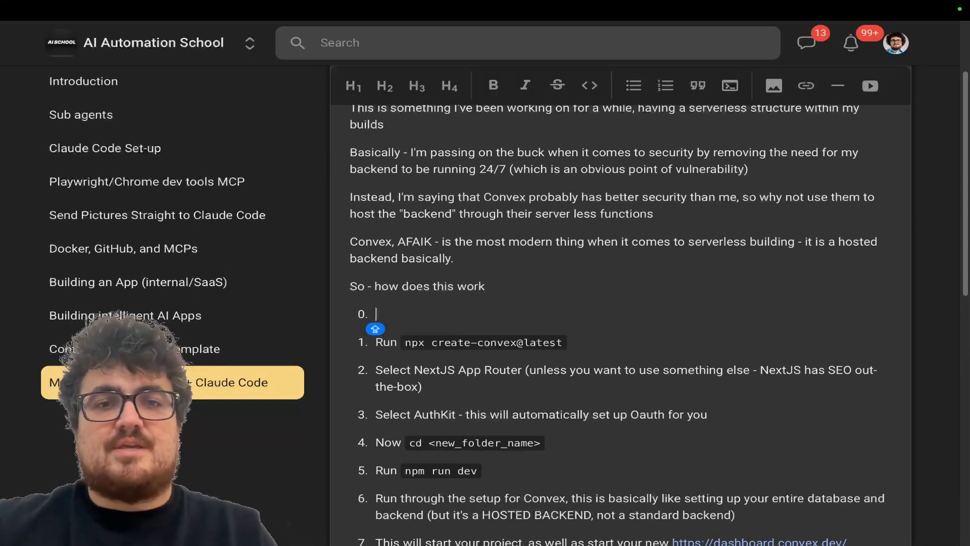
Write step 0: git clone the repo to get the Claude Code Stripe NextJS skills implementation
text(Git clone the following)
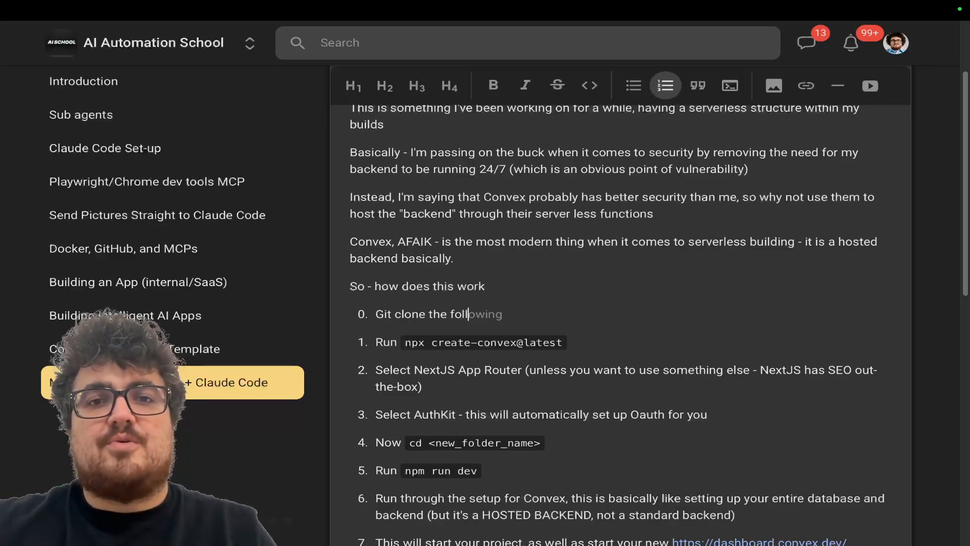
text(repo in order to get my)
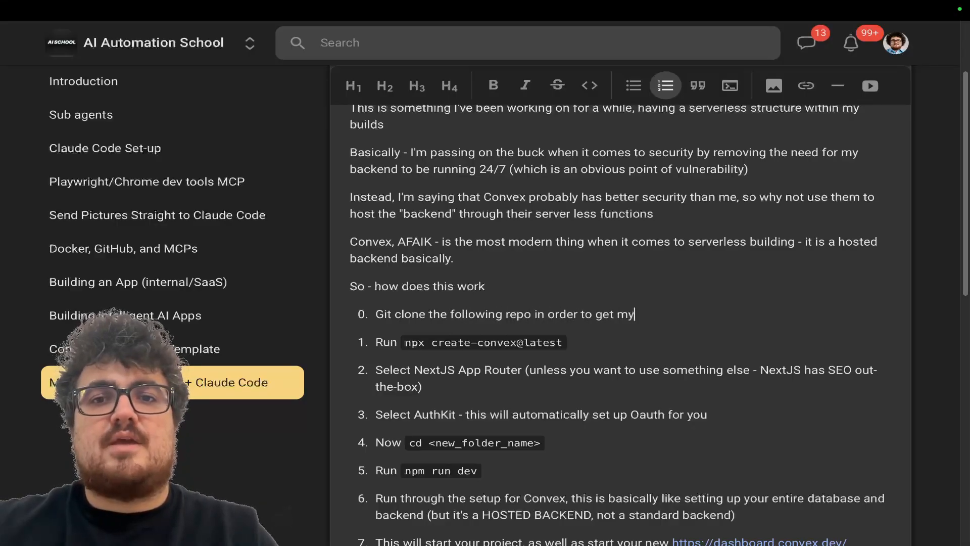
text(Clau)
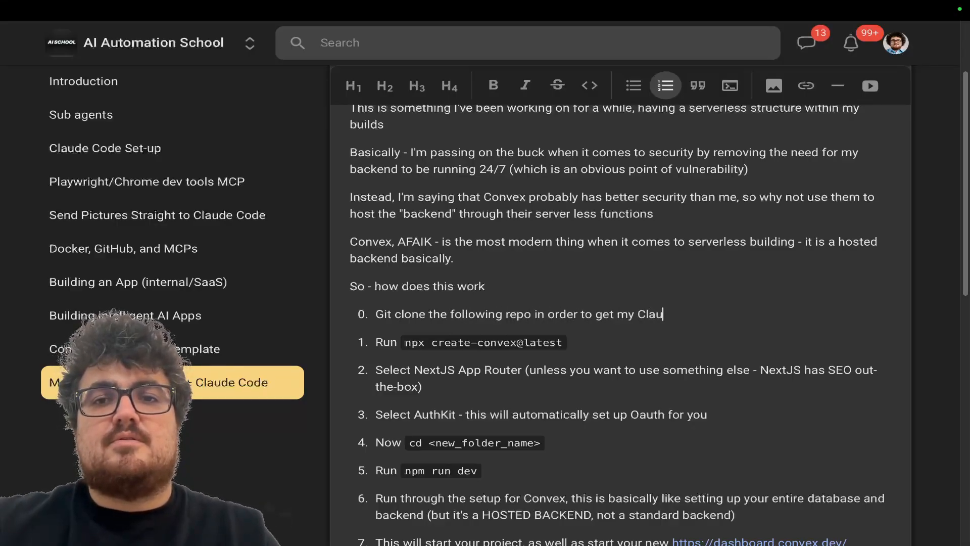
text(de Code Stripe N)
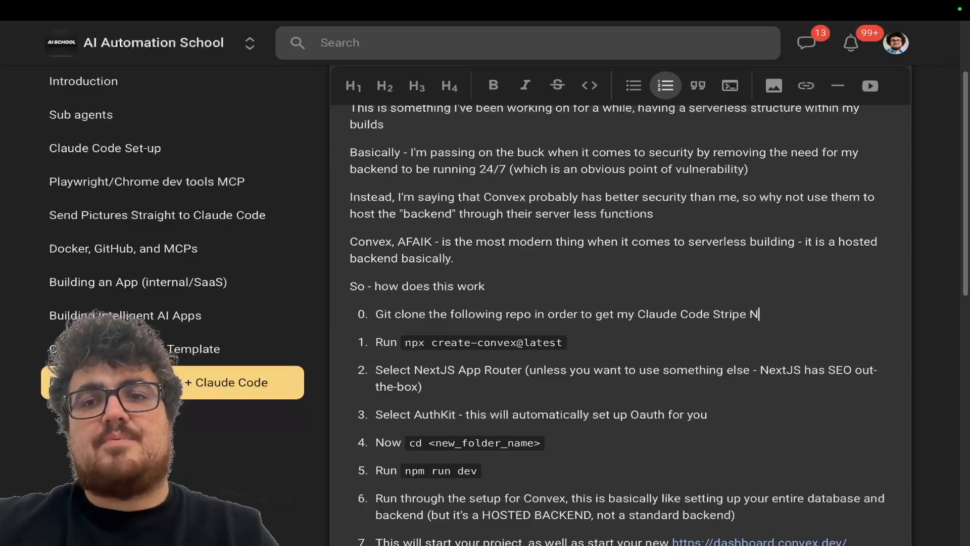
text(extJS)
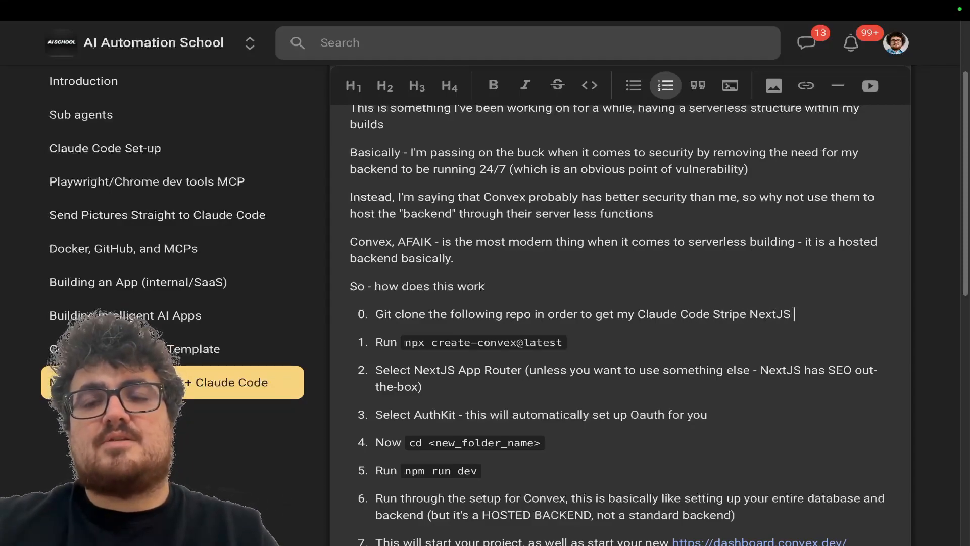
text(skills implementation - https://github.com/IncomeStreamSurfer/claude-code-skills-stripe)
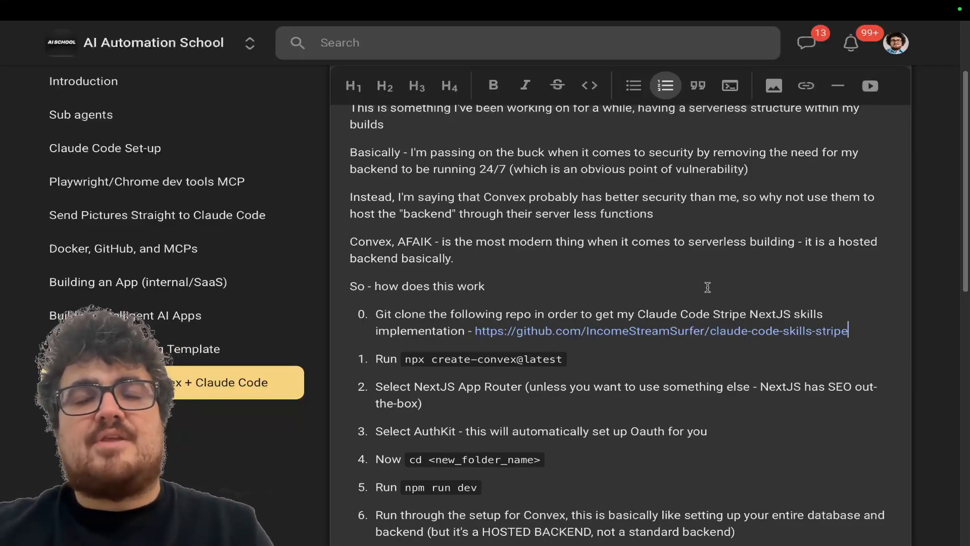
Save the edited lesson with Published on
scroll(down, 3)
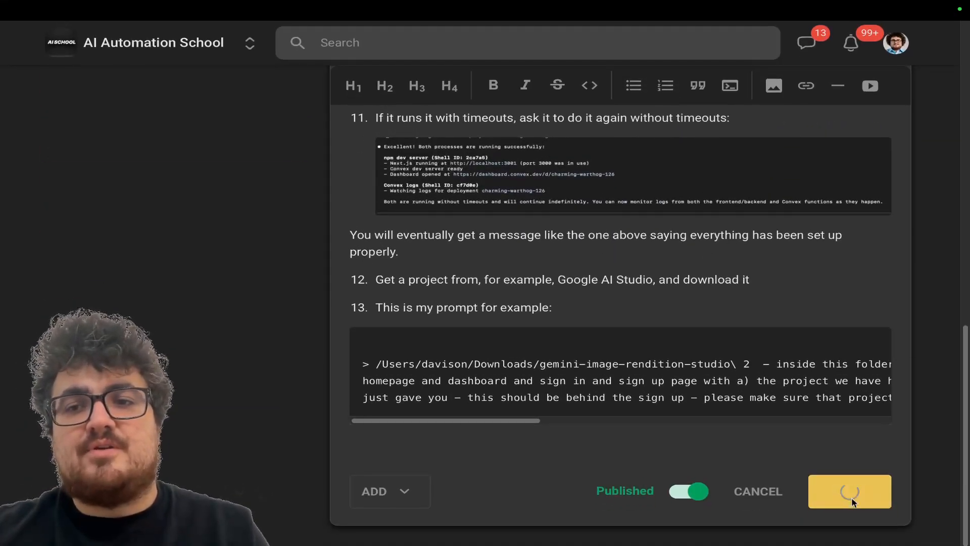
click(849, 490)
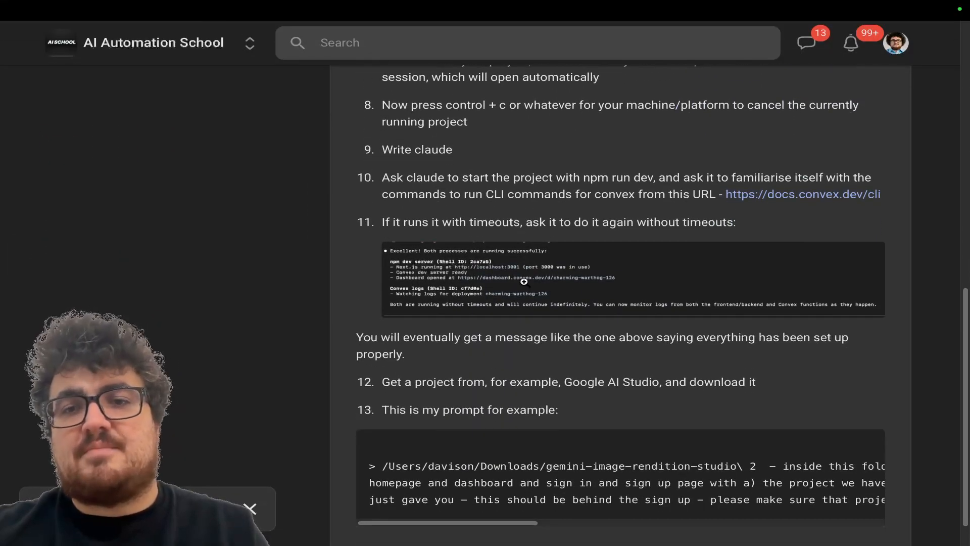
scroll(up, 3)
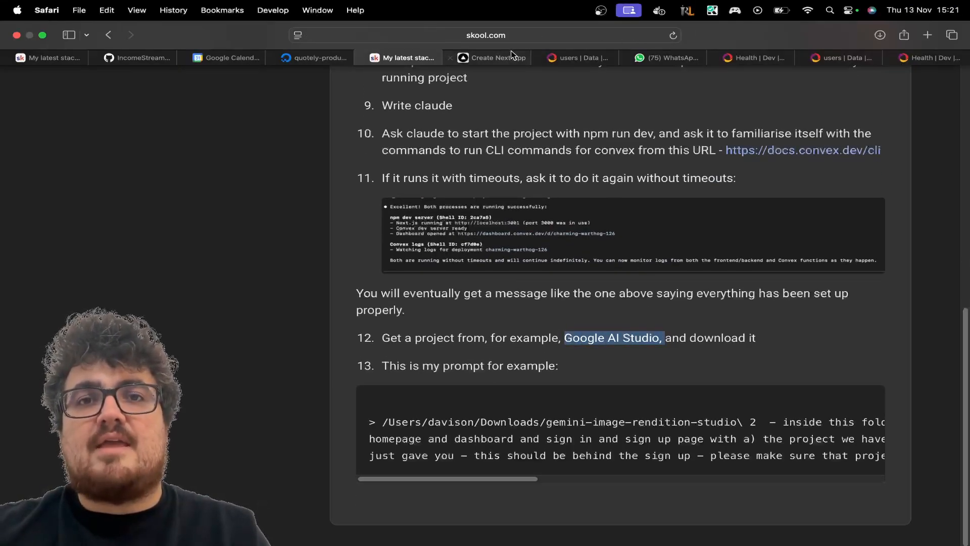
Find Google AI Studio via search, open its home page, then go back to the Skool lesson
text(google aid)
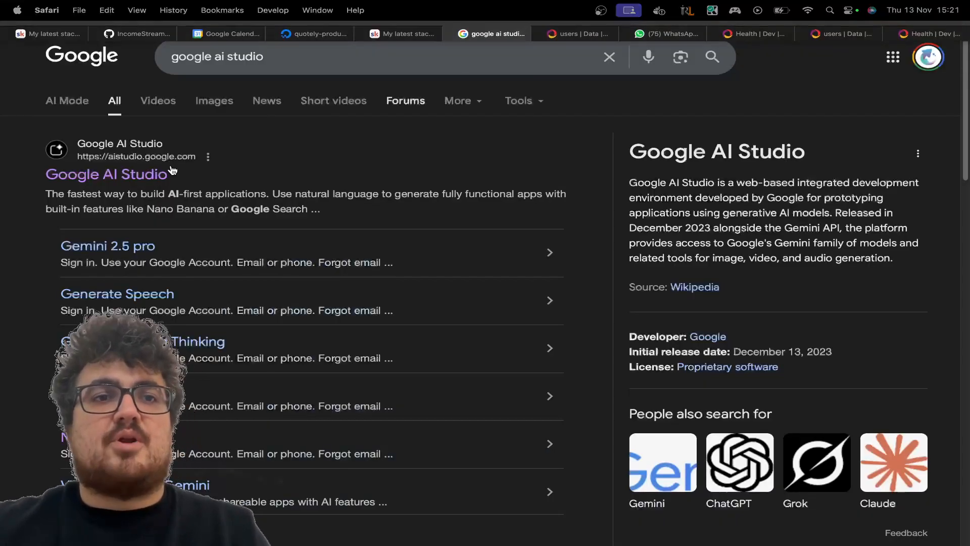
click(109, 173)
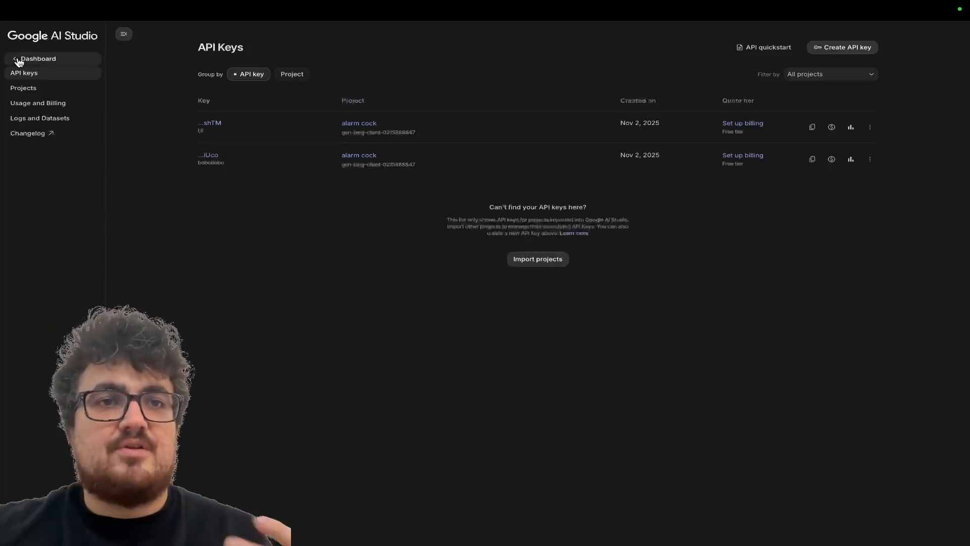
click(38, 58)
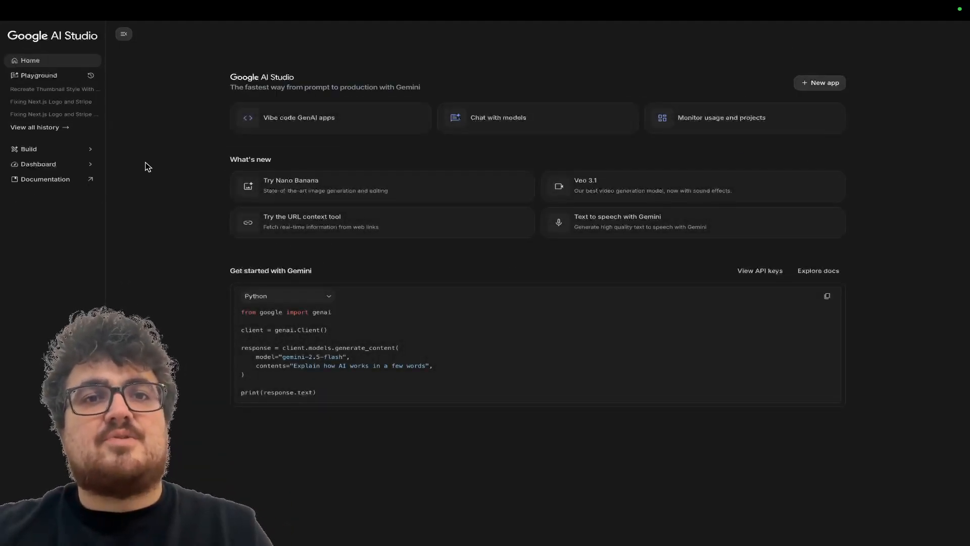
mouse_move(185, 356)
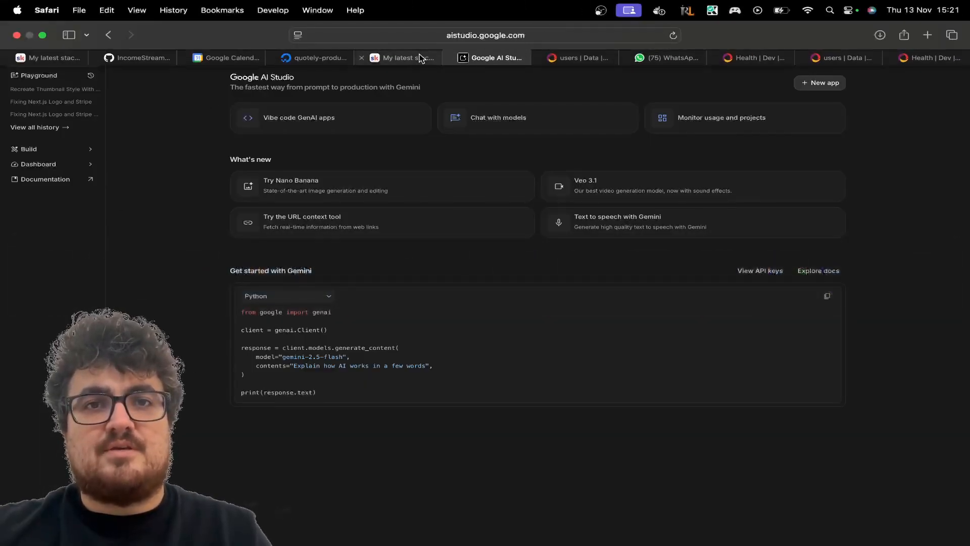
click(402, 58)
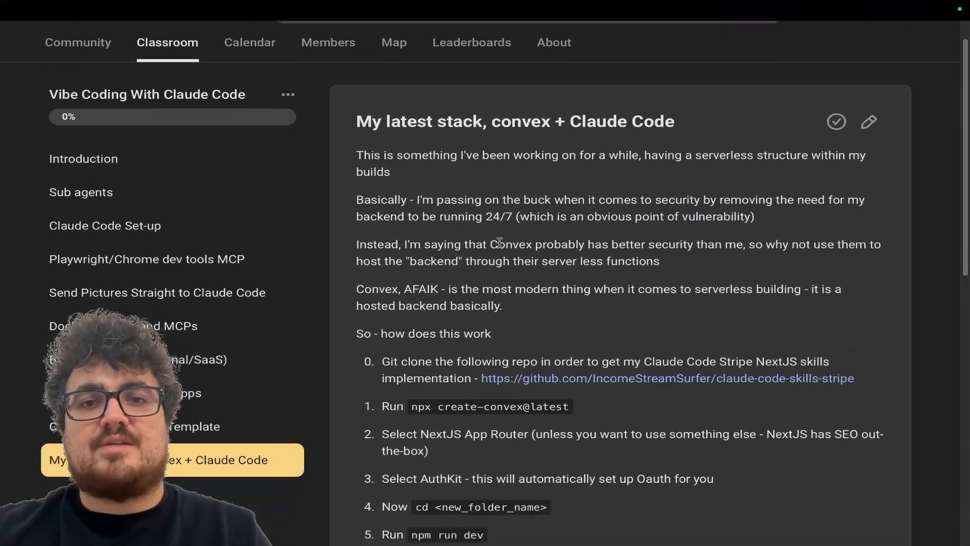
scroll(down, 3)
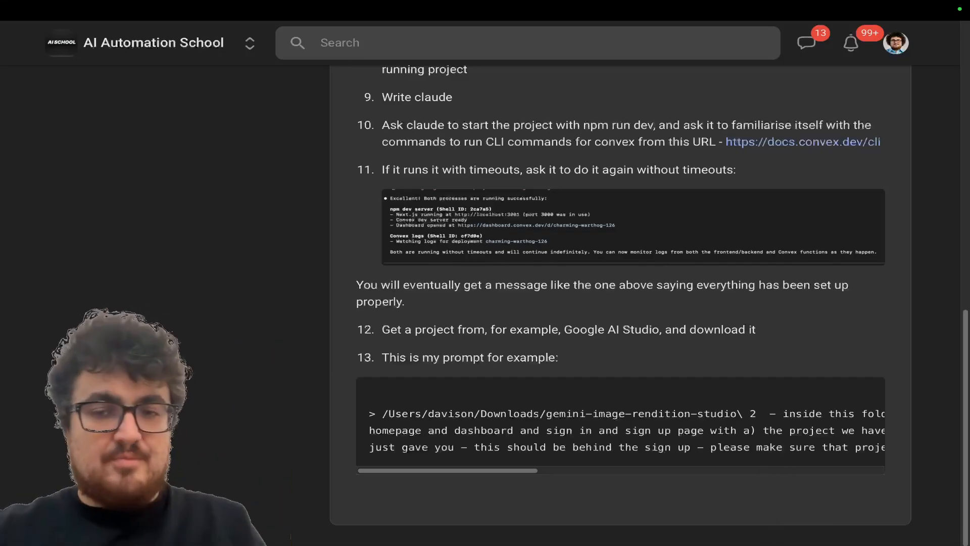
scroll(up, 3)
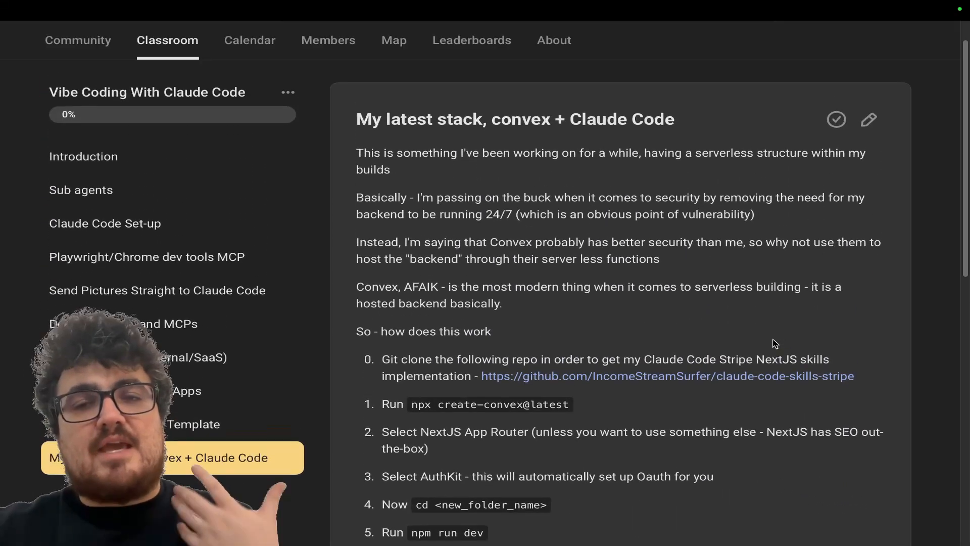
scroll(up, 3)
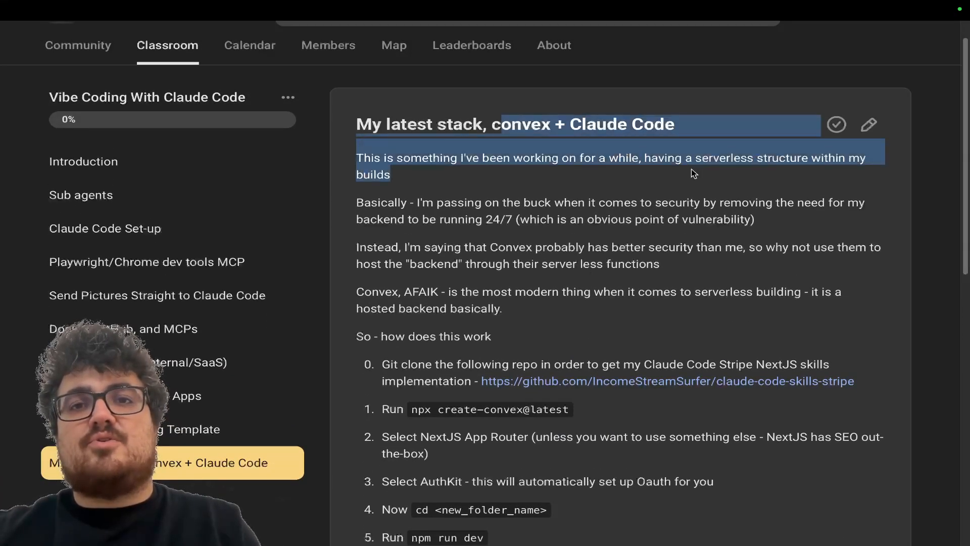
scroll(down, 3)
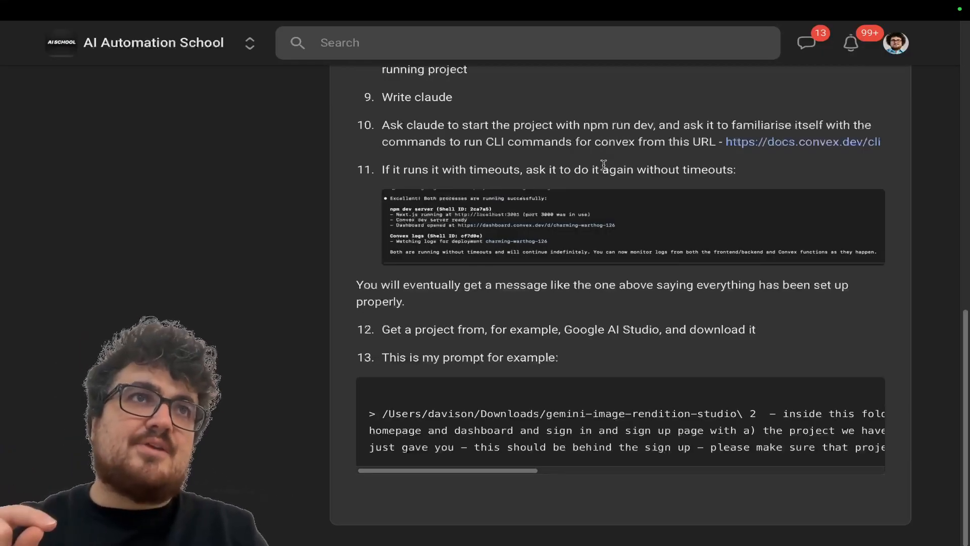
scroll(up, 3)
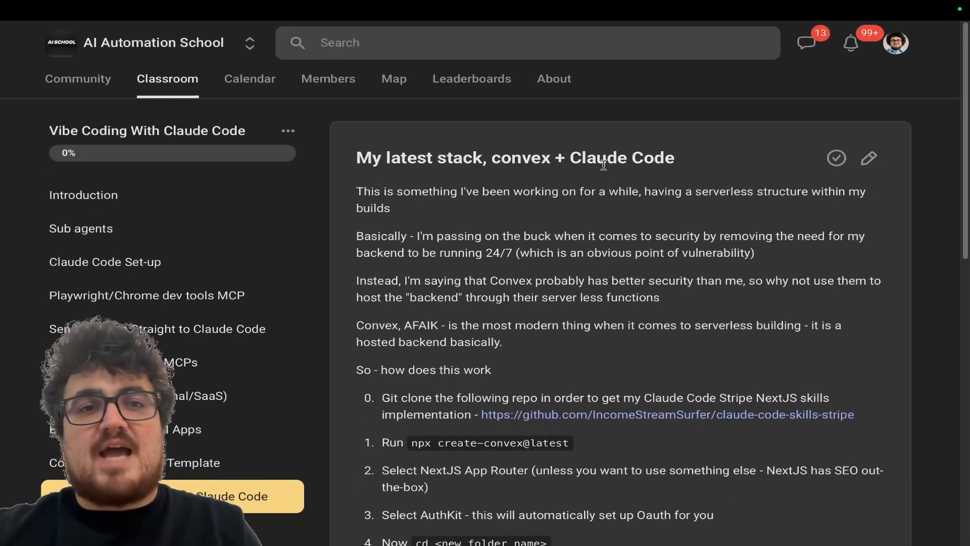
scroll(down, 3)
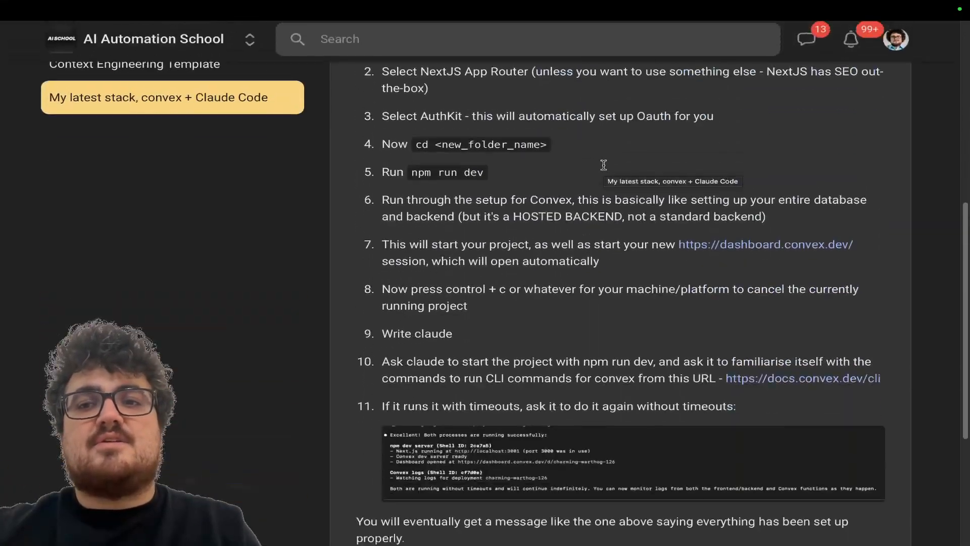
scroll(down, 3)
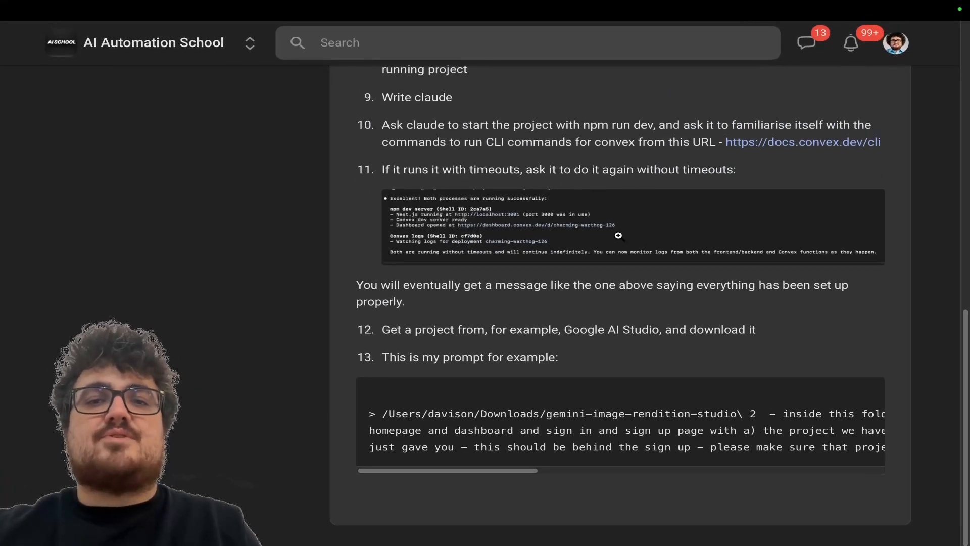
scroll(up, 3)
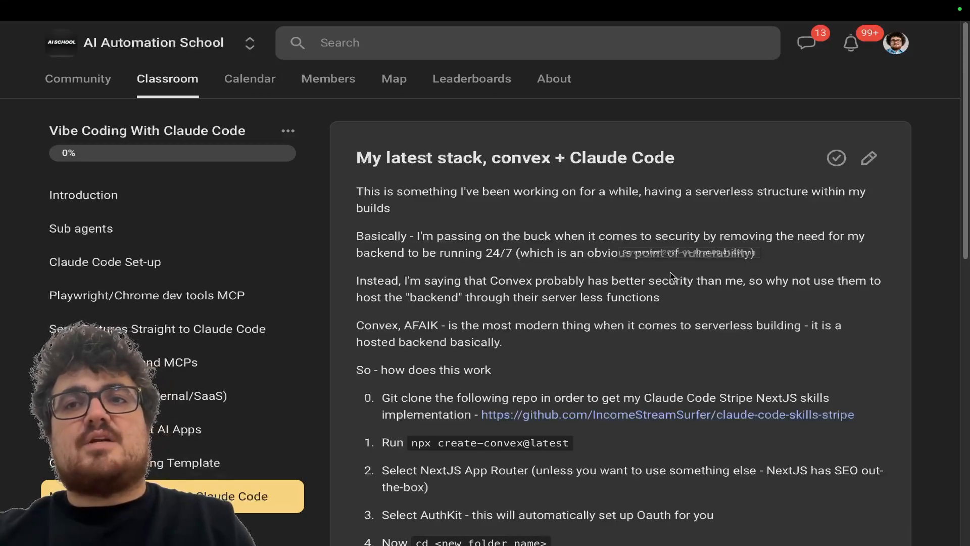
scroll(down, 3)
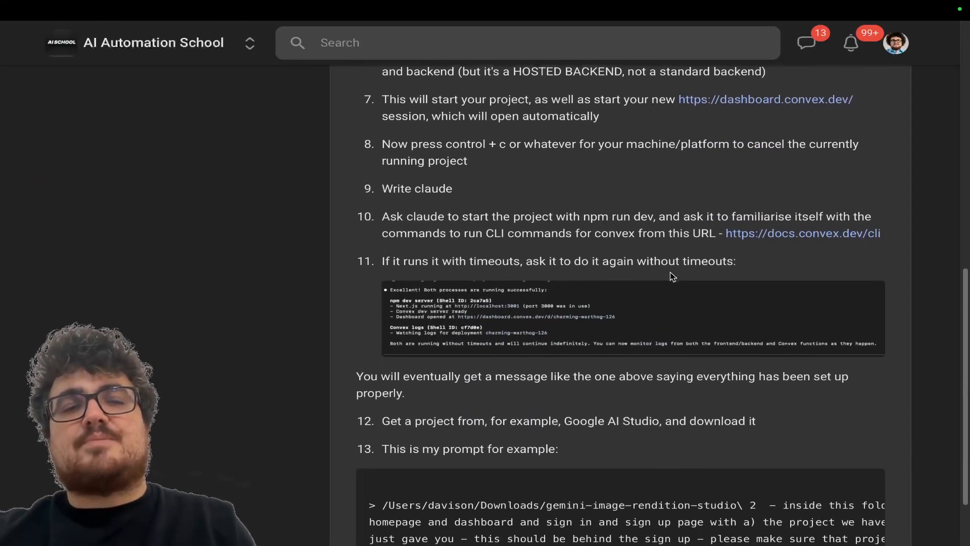